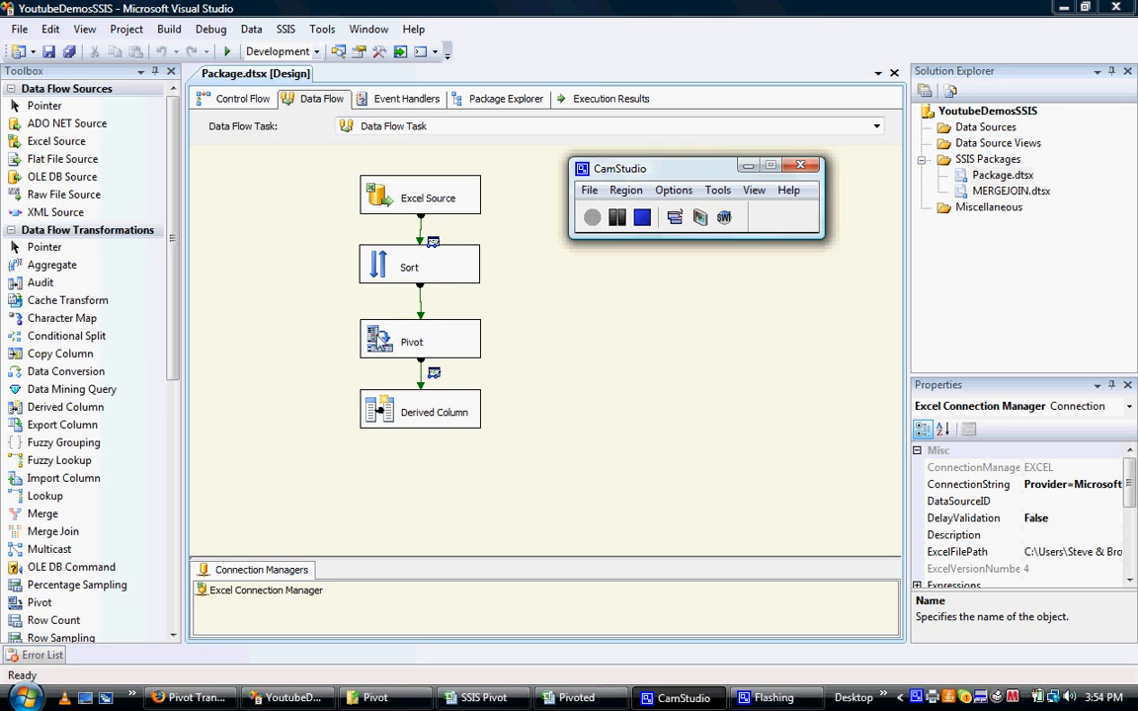
{"action": "mouse_move", "coordinate": [429, 344]}
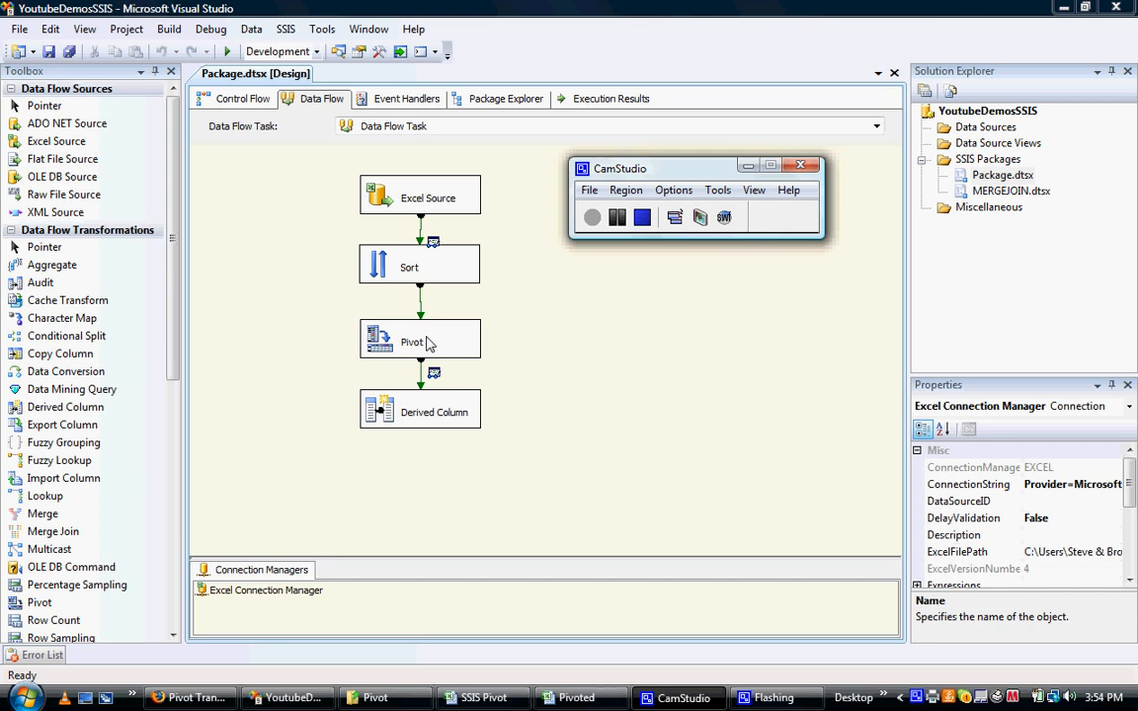
{"action": "mouse_move", "coordinate": [459, 333]}
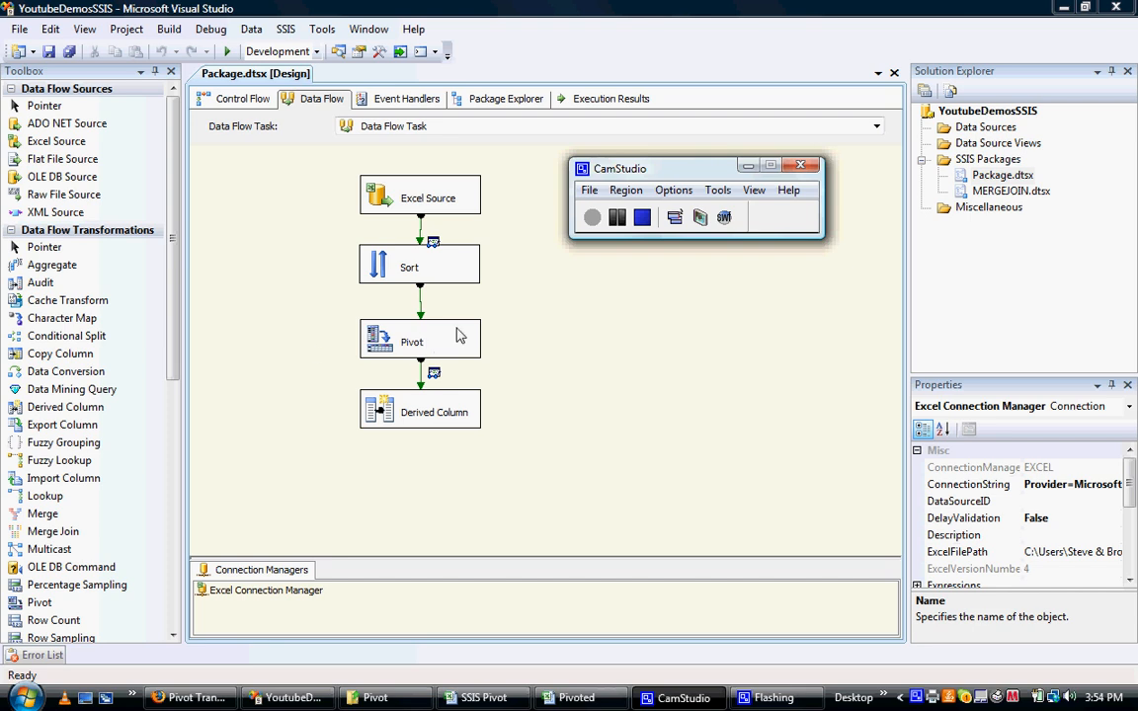
{"action": "mouse_move", "coordinate": [419, 342]}
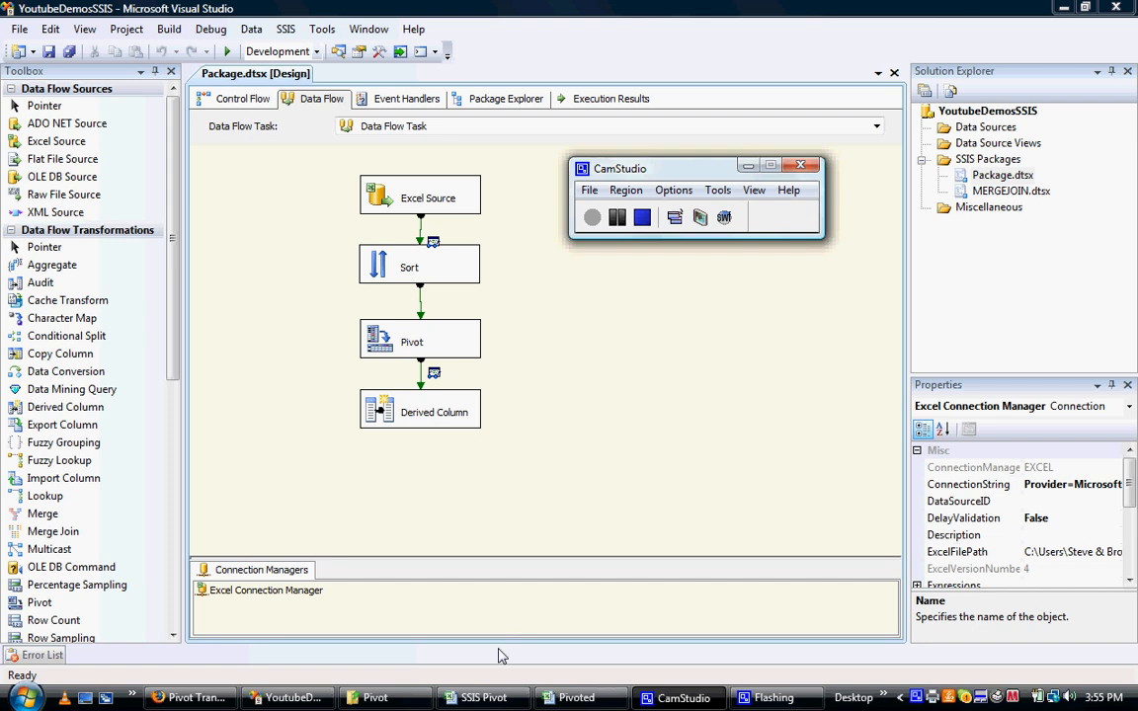
Walk through the unpivoted rows: Kate in A2 and A3, Milk in B3, Fred in A5.
{"action": "left_click", "coordinate": [482, 698]}
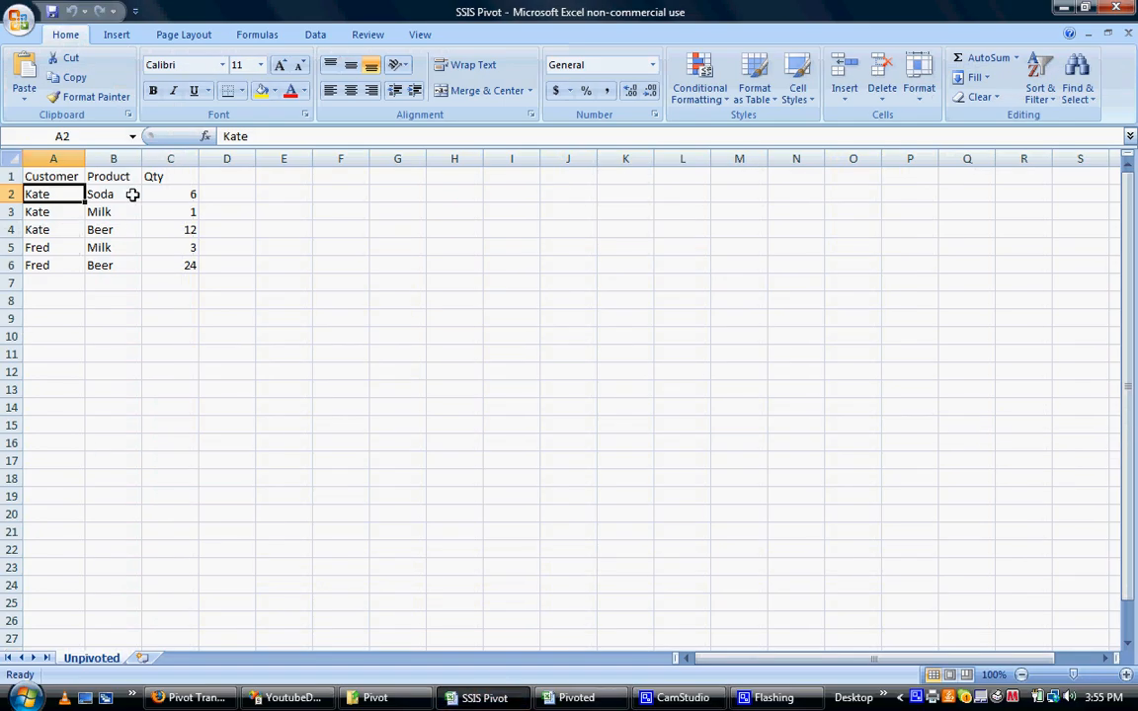
{"action": "left_click", "coordinate": [113, 193]}
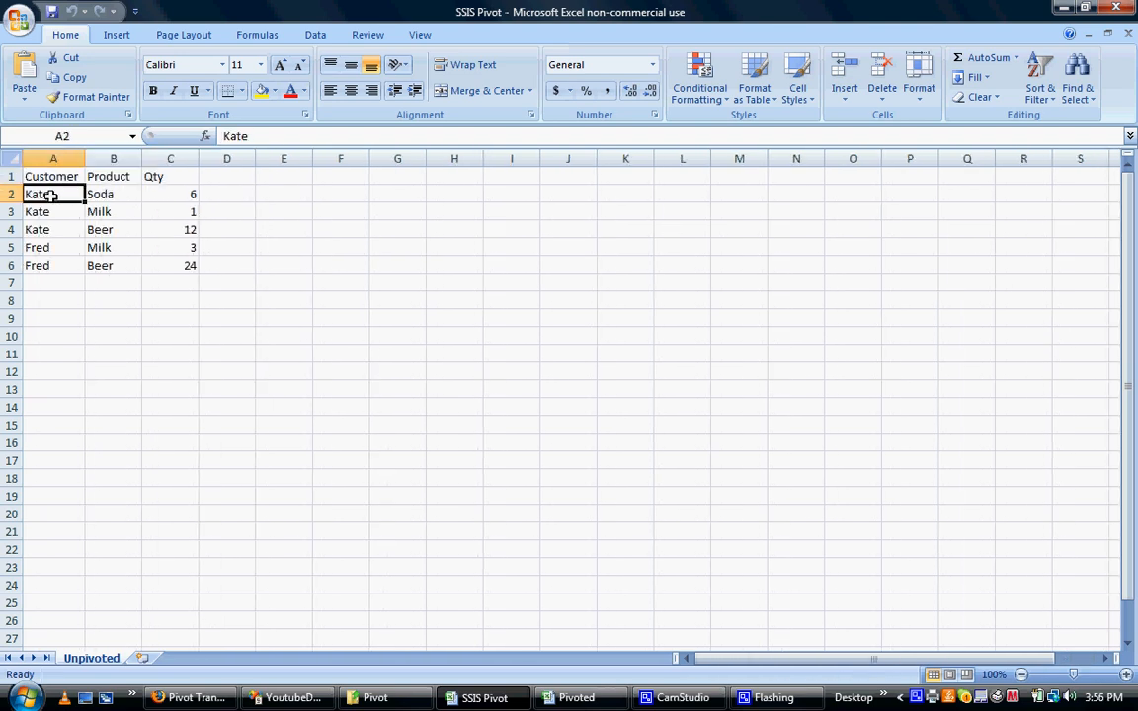
{"action": "left_click", "coordinate": [113, 212]}
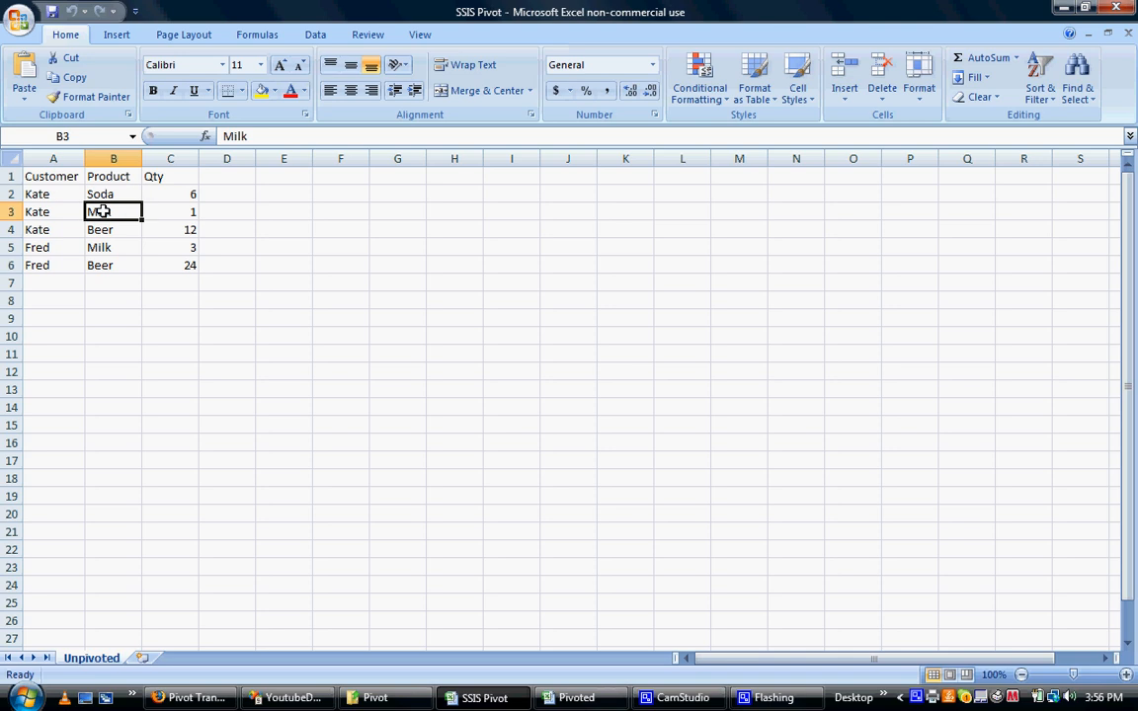
{"action": "left_click", "coordinate": [52, 193]}
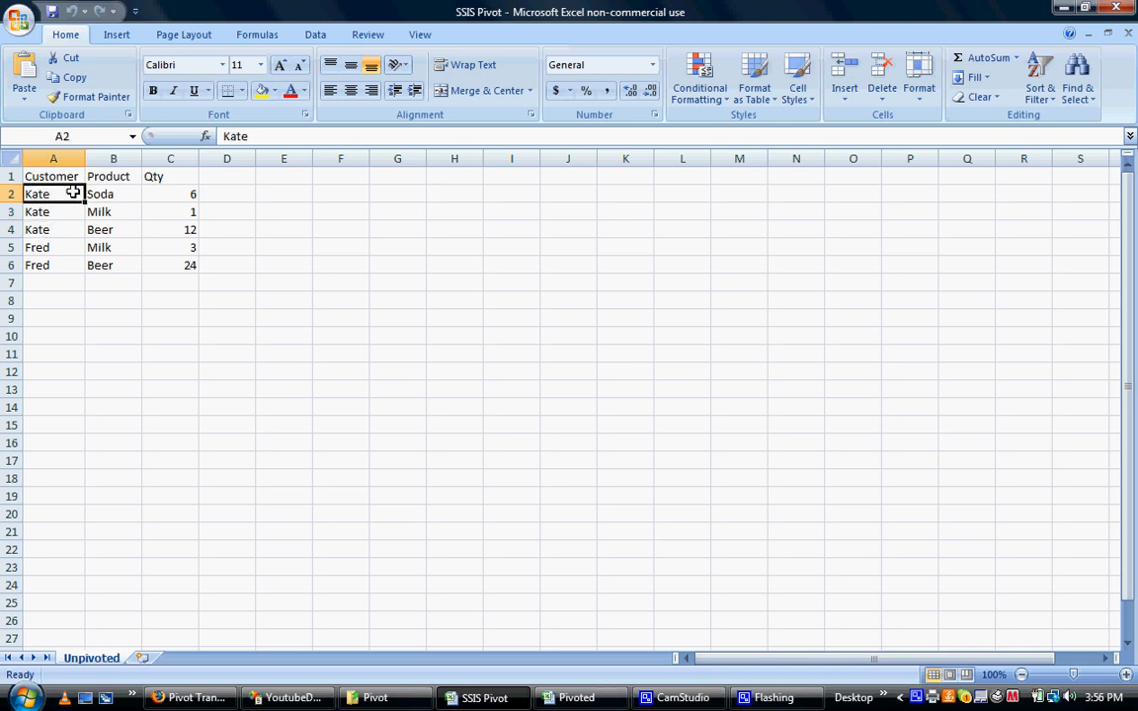
{"action": "left_click", "coordinate": [113, 212]}
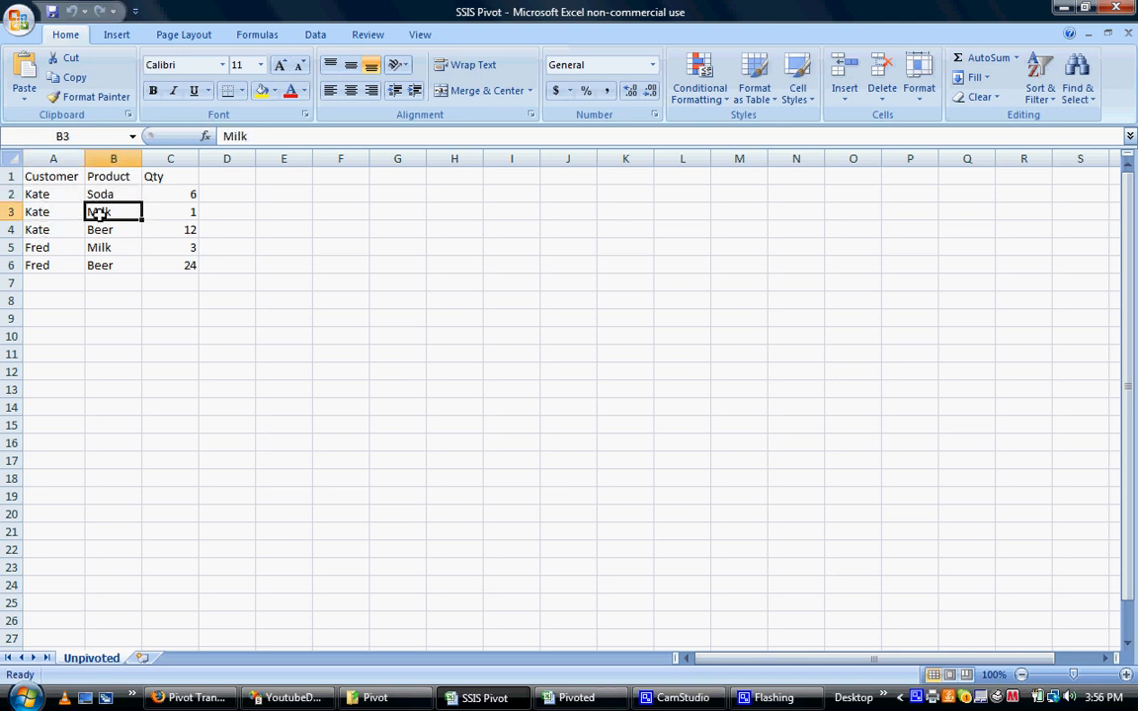
{"action": "left_click", "coordinate": [52, 212]}
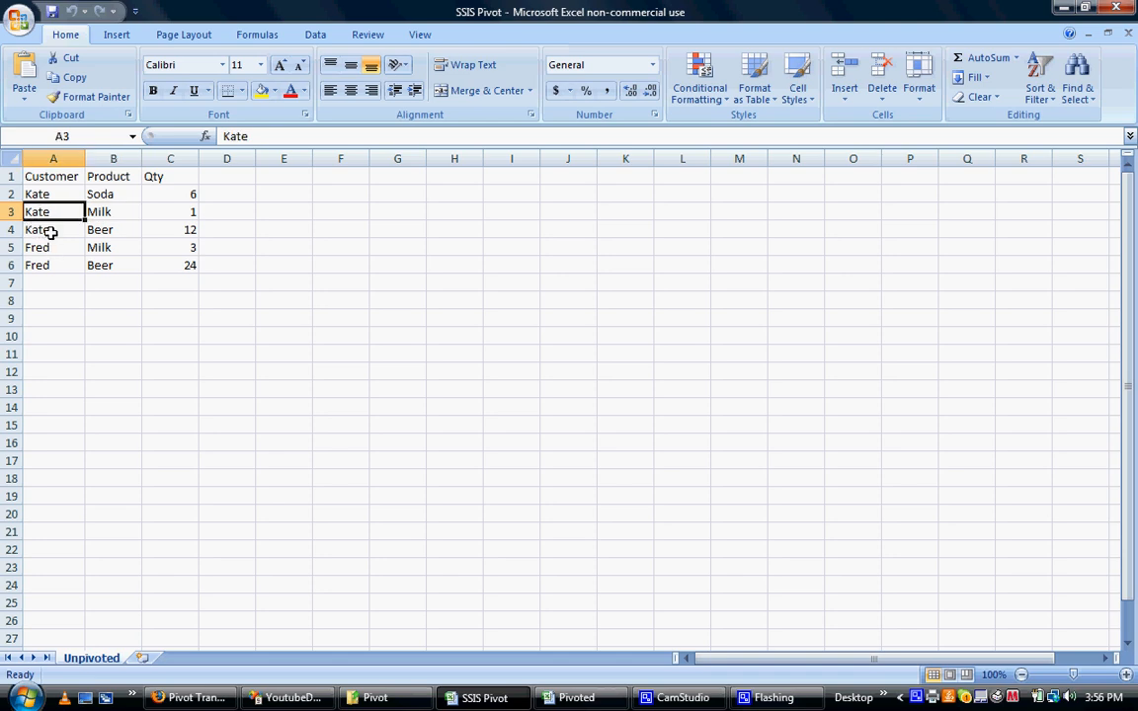
{"action": "left_click", "coordinate": [53, 247]}
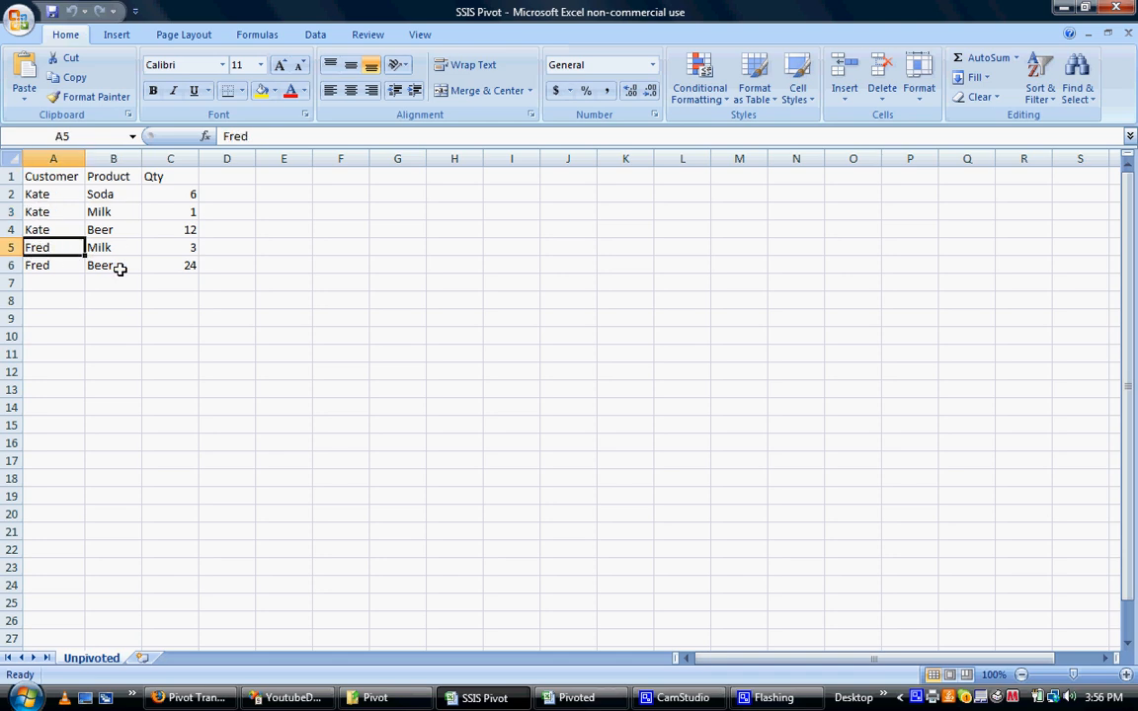
{"action": "mouse_move", "coordinate": [514, 664]}
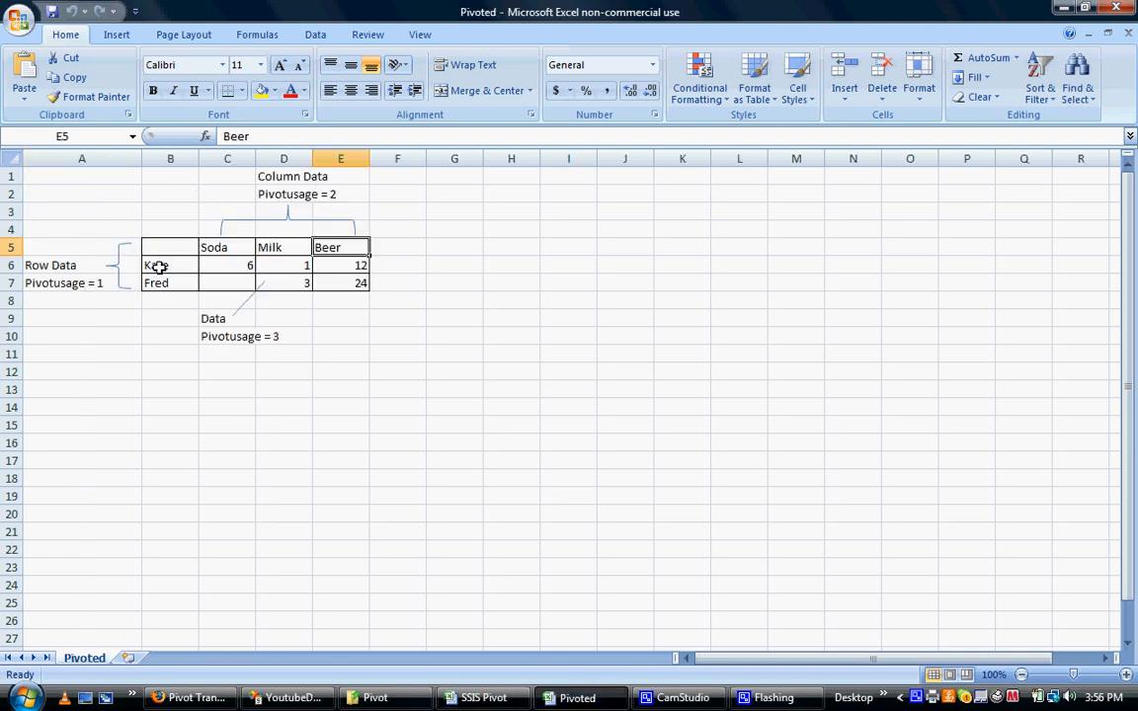
Point out Kate in B6 and the Milk and Beer headings, then return to the SSIS package.
{"action": "left_click", "coordinate": [170, 265]}
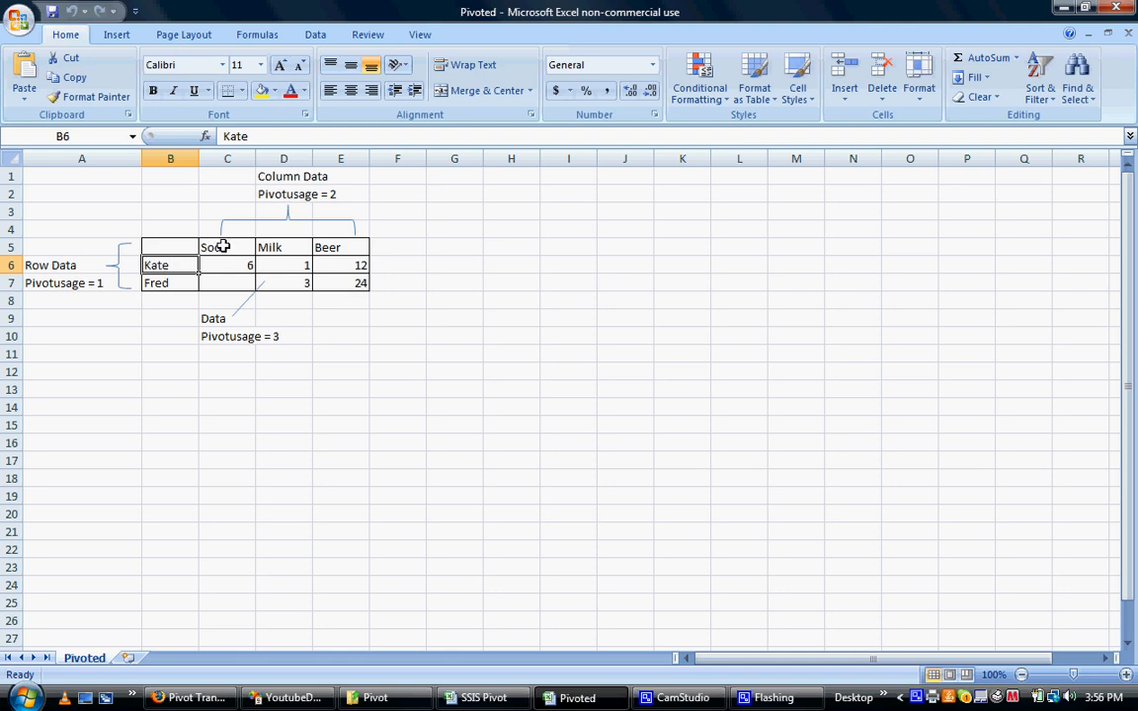
{"action": "left_click", "coordinate": [285, 247]}
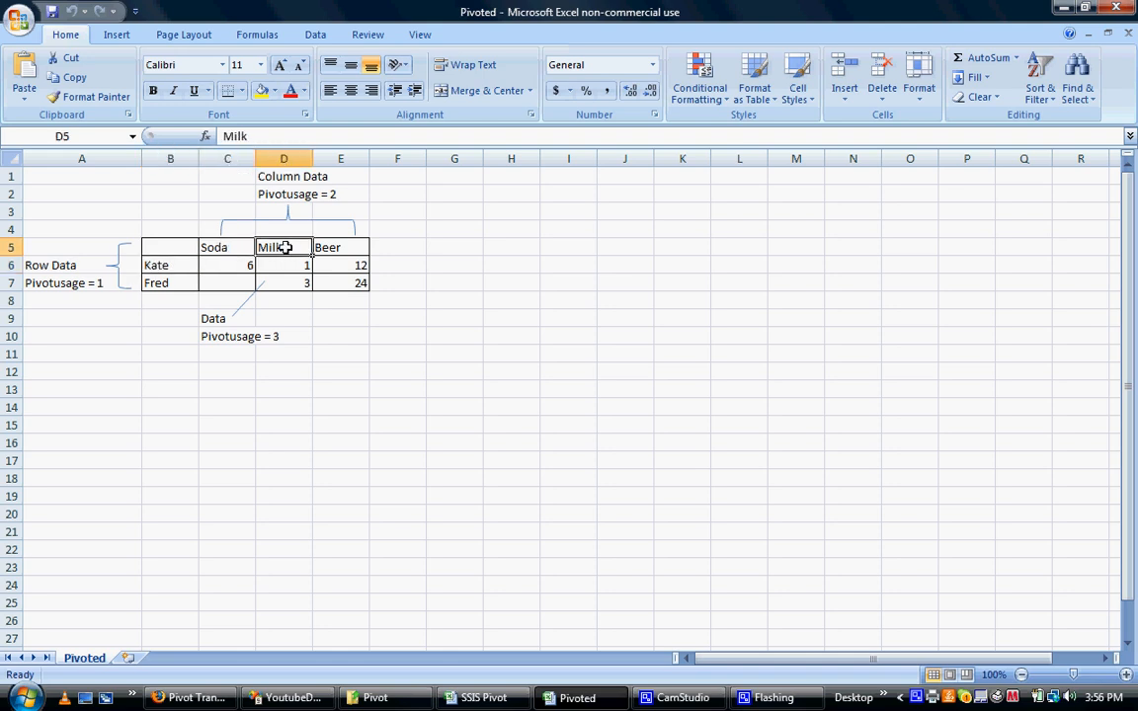
{"action": "left_click", "coordinate": [340, 247]}
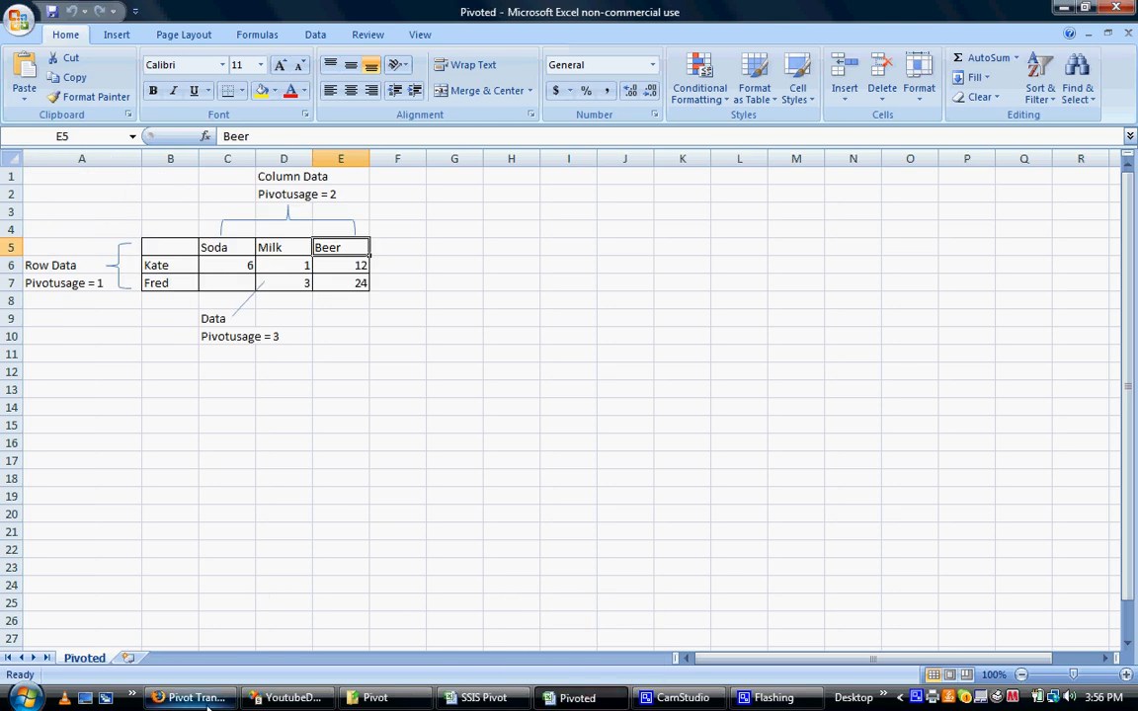
{"action": "left_click", "coordinate": [286, 698]}
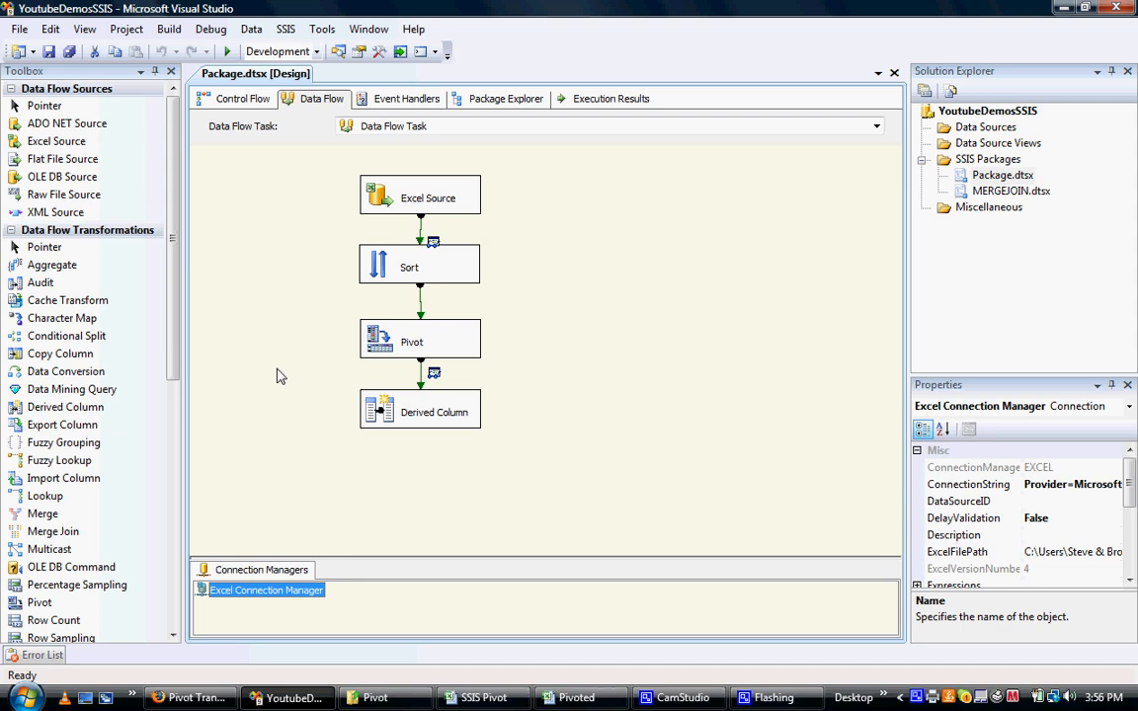
{"action": "mouse_move", "coordinate": [51, 264]}
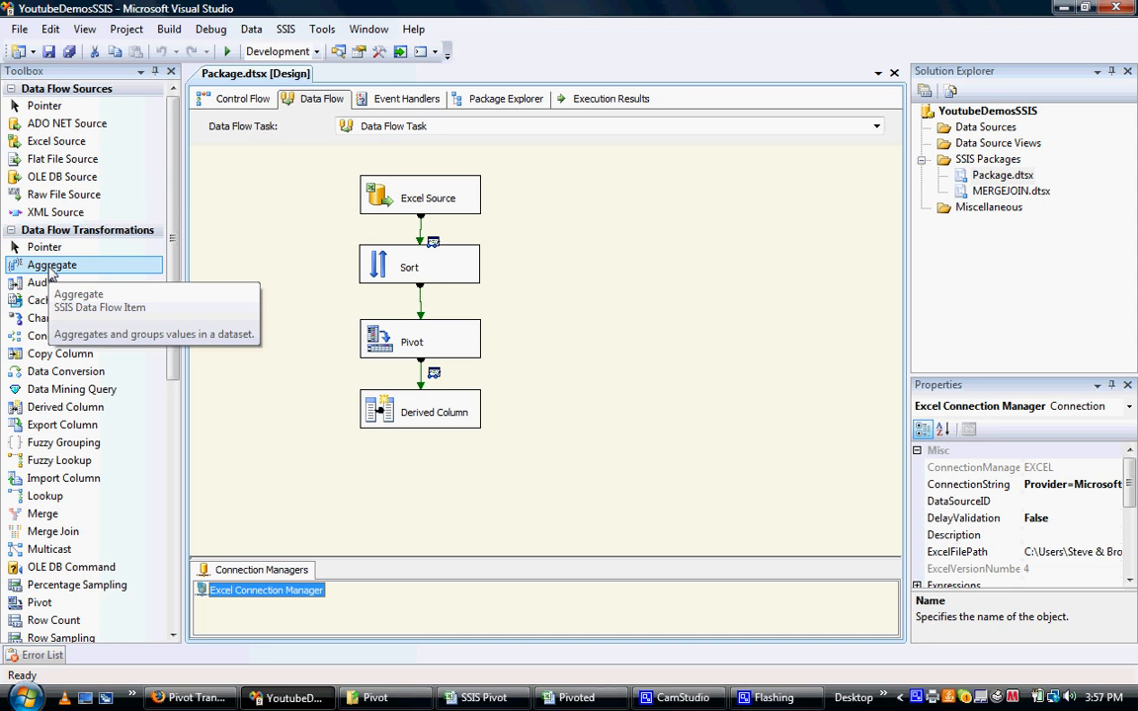
{"action": "mouse_move", "coordinate": [334, 213]}
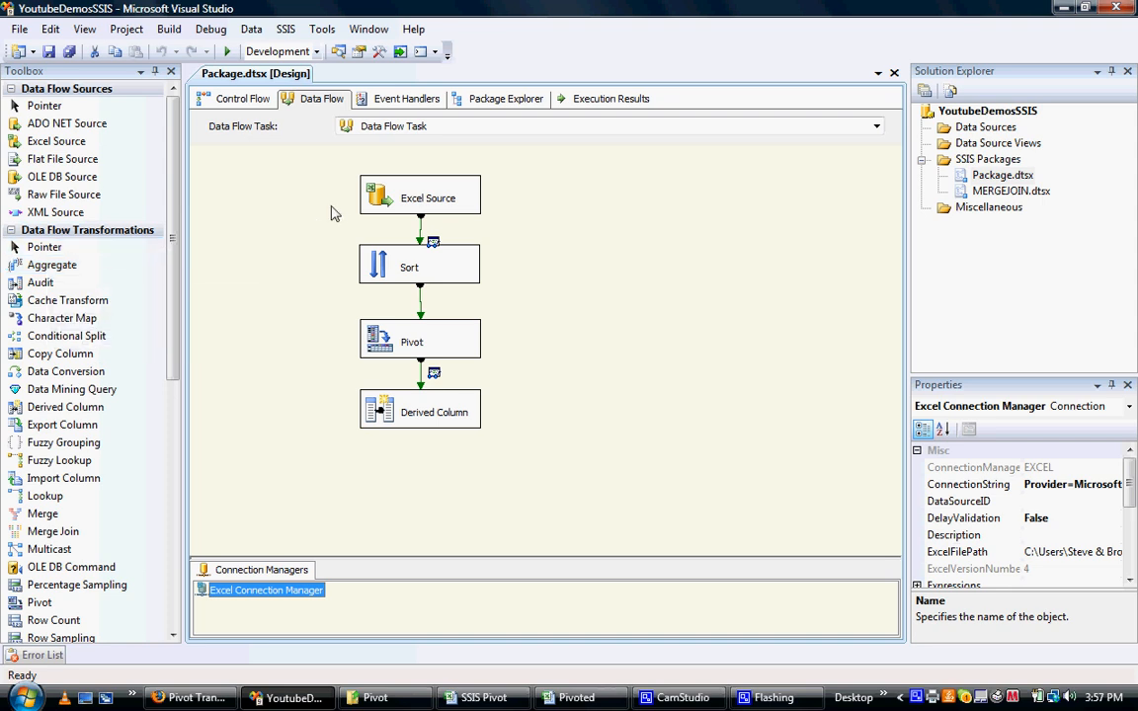
{"action": "mouse_move", "coordinate": [272, 206]}
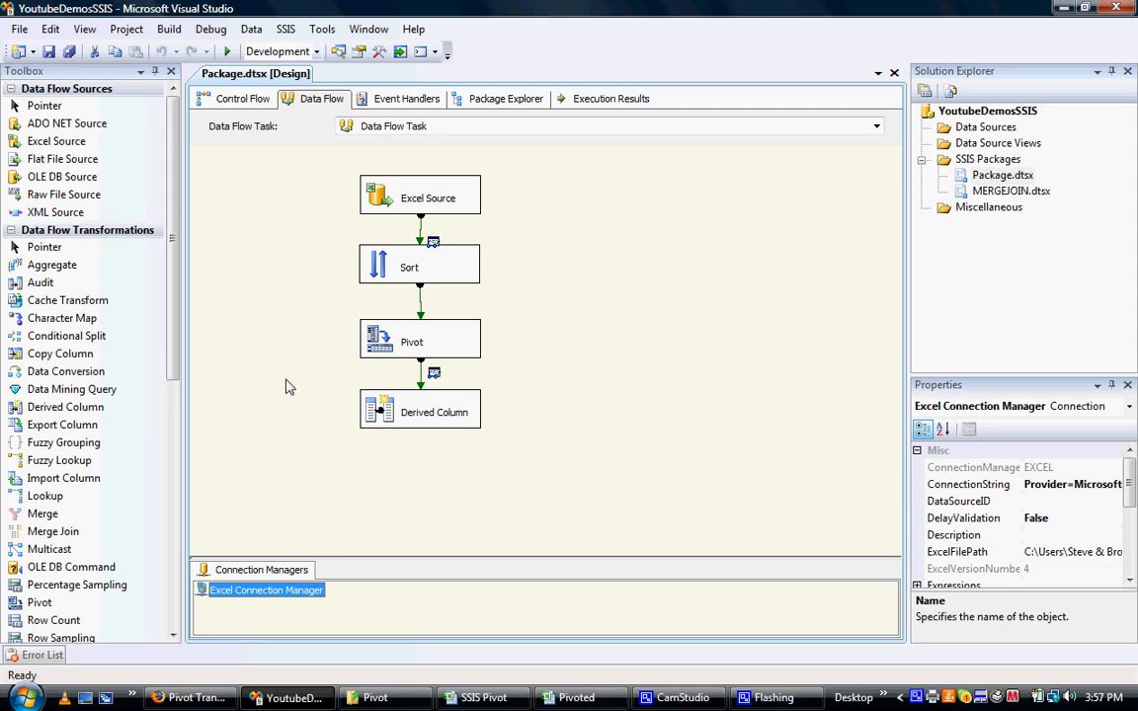
Scroll the MSDN Pivot Transformation page down to the Kate/Fred before-and-after tables.
{"action": "left_click", "coordinate": [182, 697]}
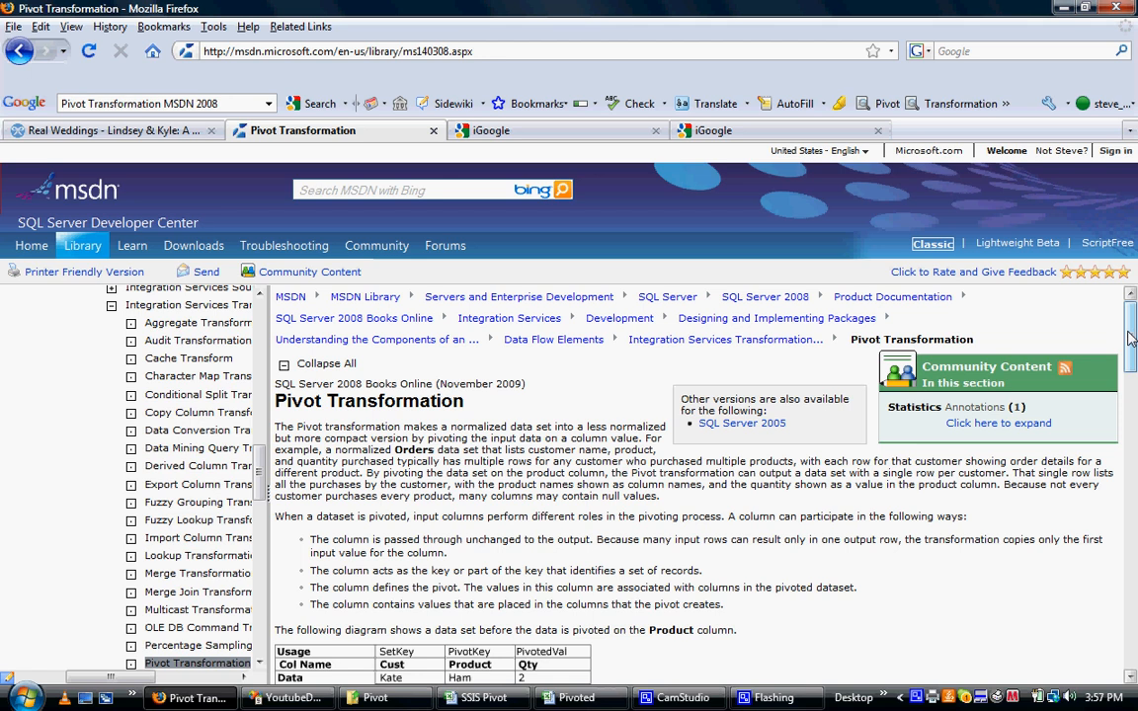
{"action": "scroll", "scroll_direction": "down", "scroll_amount": 3}
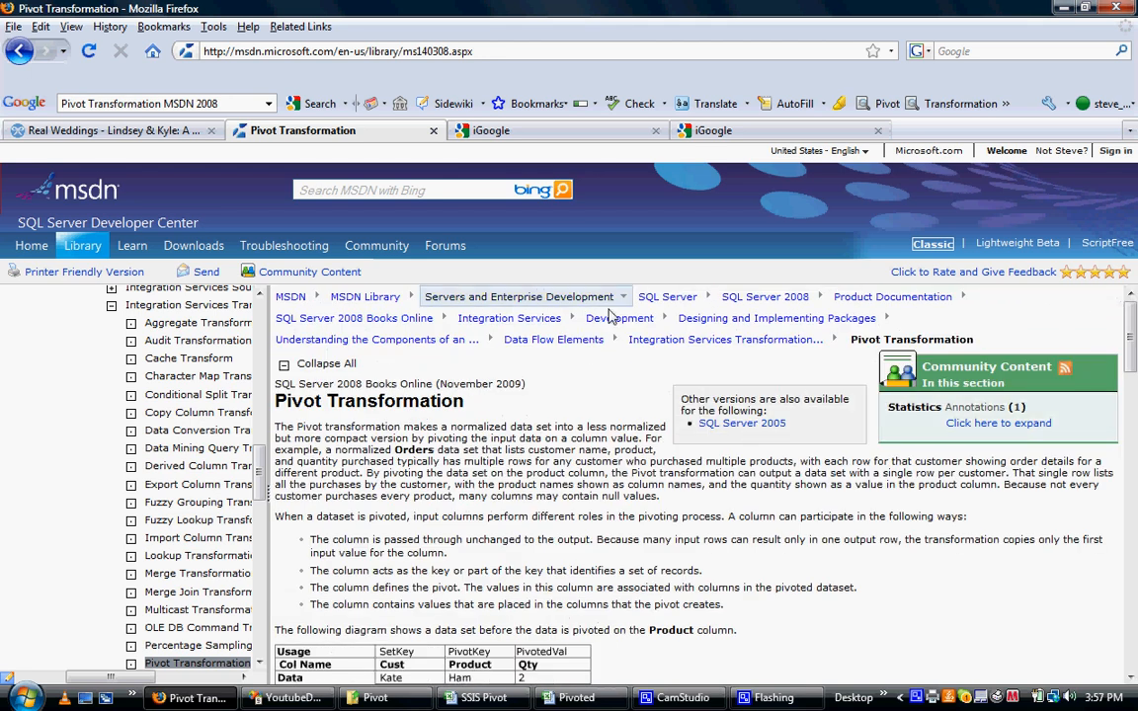
{"action": "mouse_move", "coordinate": [532, 514]}
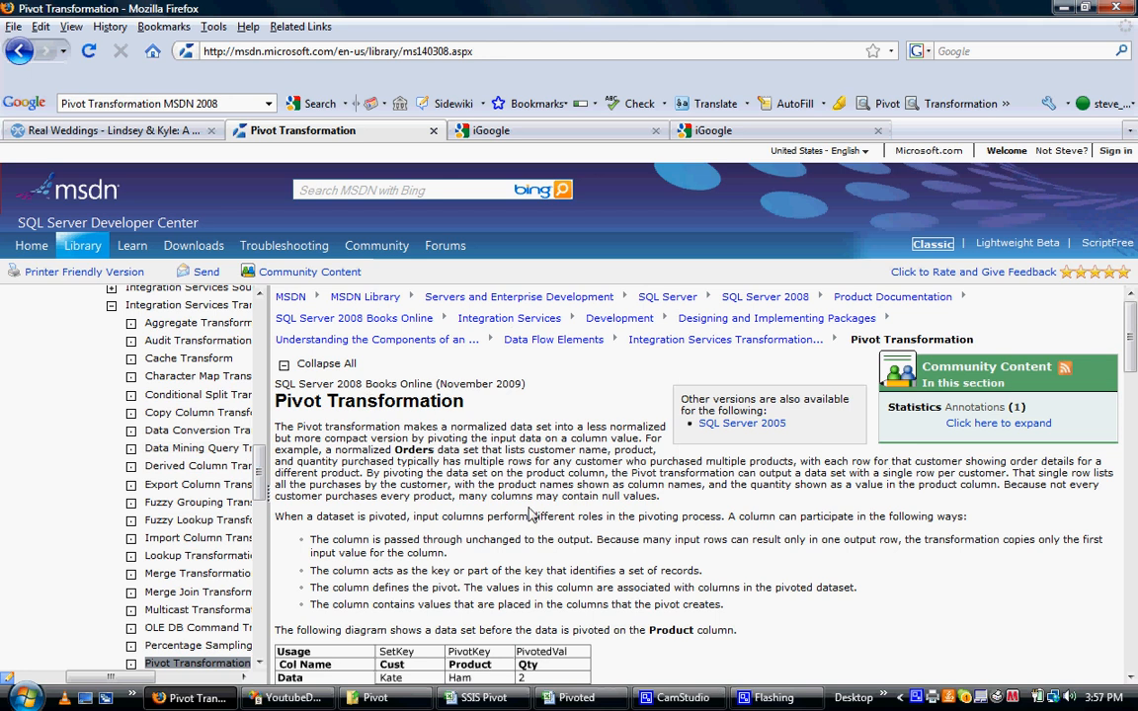
{"action": "scroll", "scroll_direction": "down", "scroll_amount": 3}
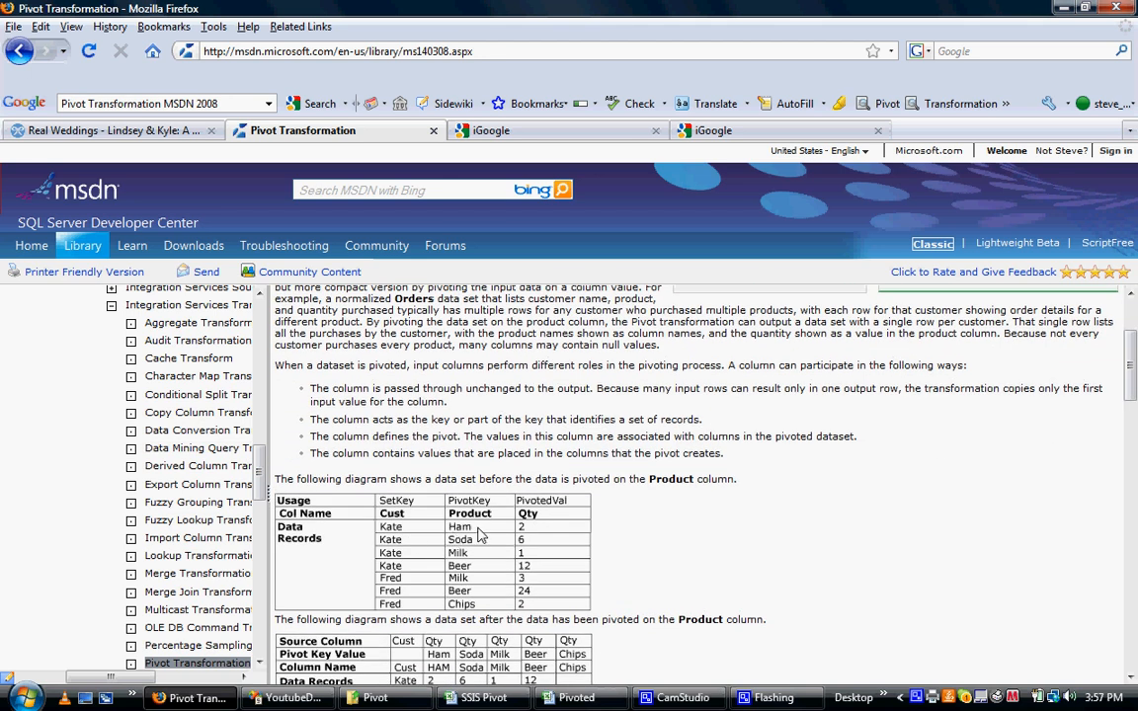
{"action": "mouse_move", "coordinate": [530, 543]}
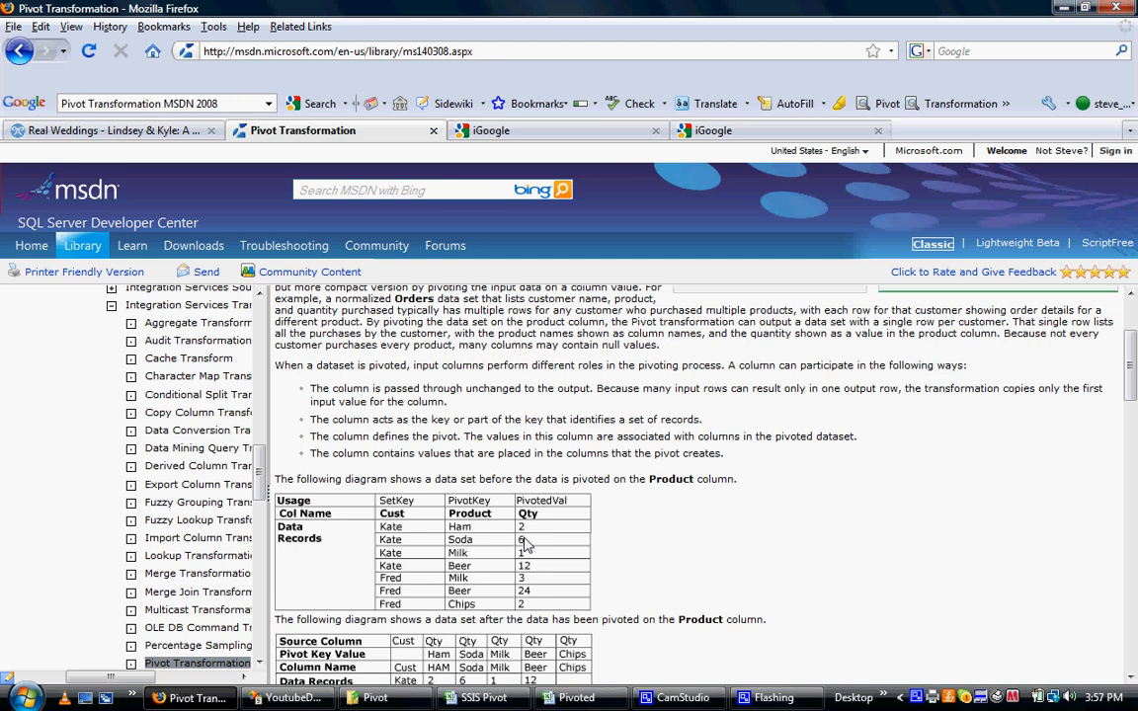
{"action": "mouse_move", "coordinate": [484, 563]}
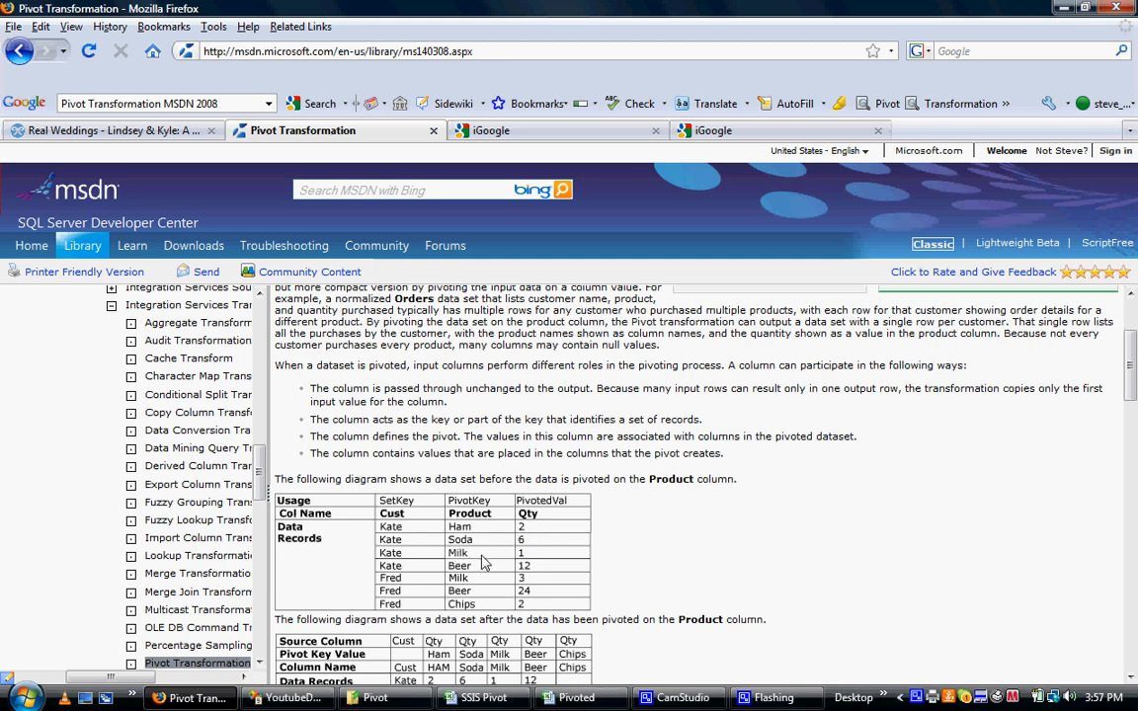
{"action": "mouse_move", "coordinate": [668, 466]}
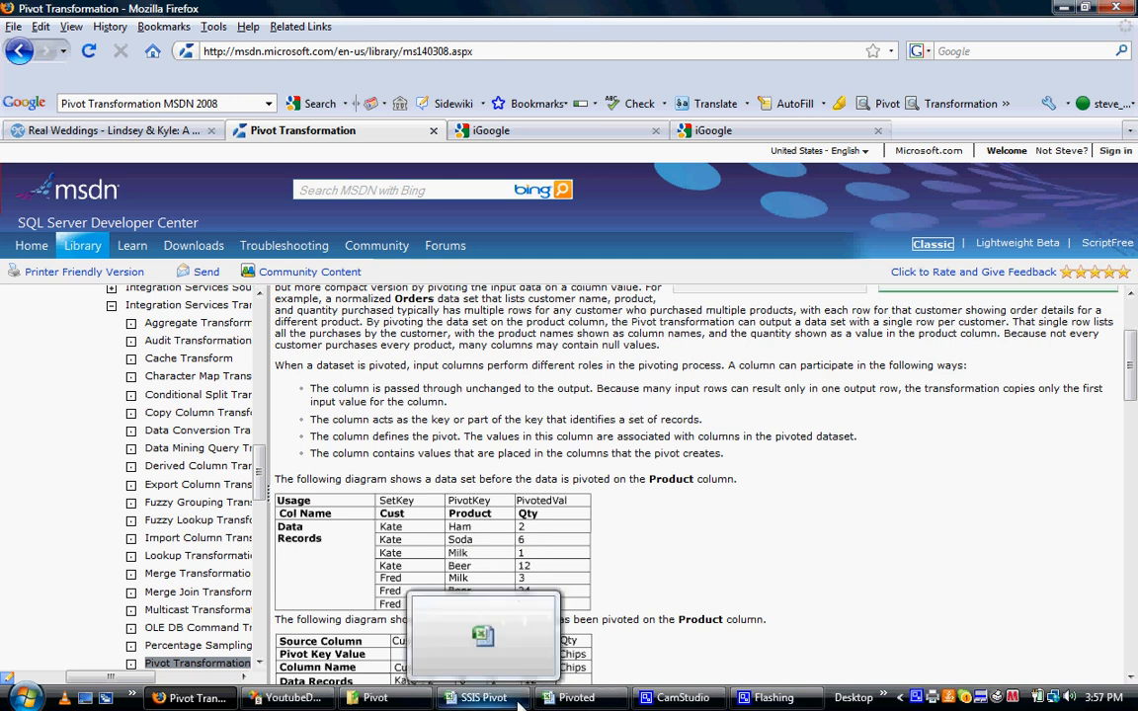
Switch back to the unpivoted Customer, Product and Qty workbook.
{"action": "left_click", "coordinate": [482, 697]}
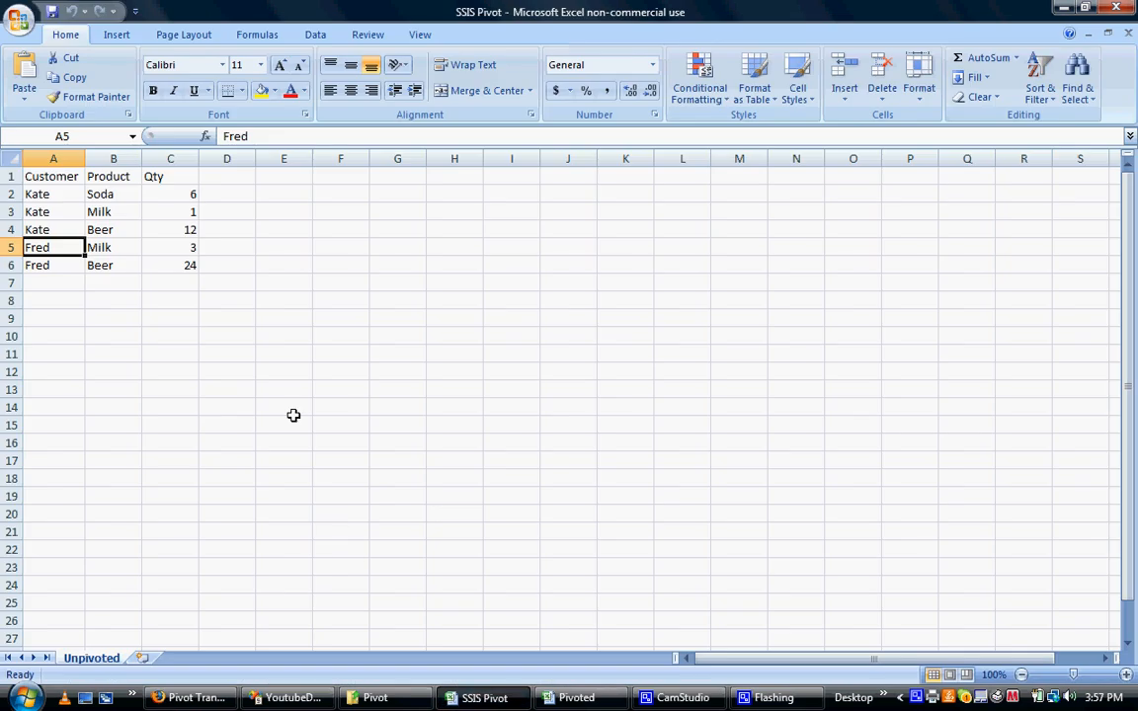
{"action": "mouse_move", "coordinate": [63, 182]}
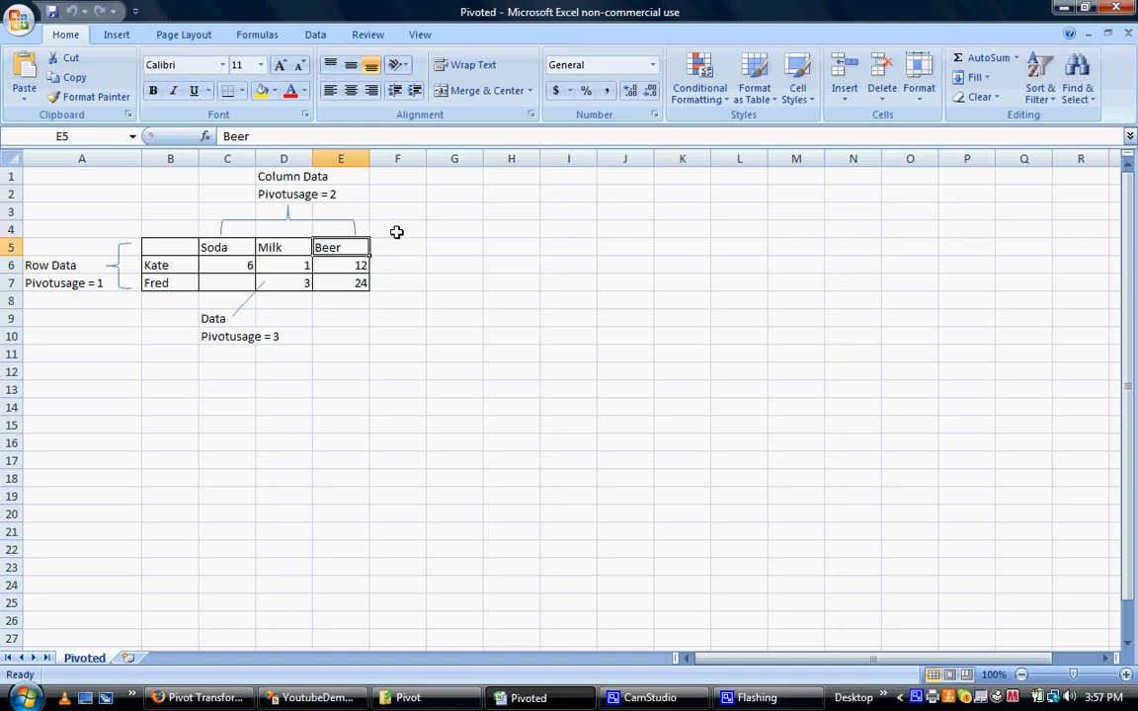
Point out the Pivotusage = 2 column label and the Data label under the table.
{"action": "left_click", "coordinate": [83, 229]}
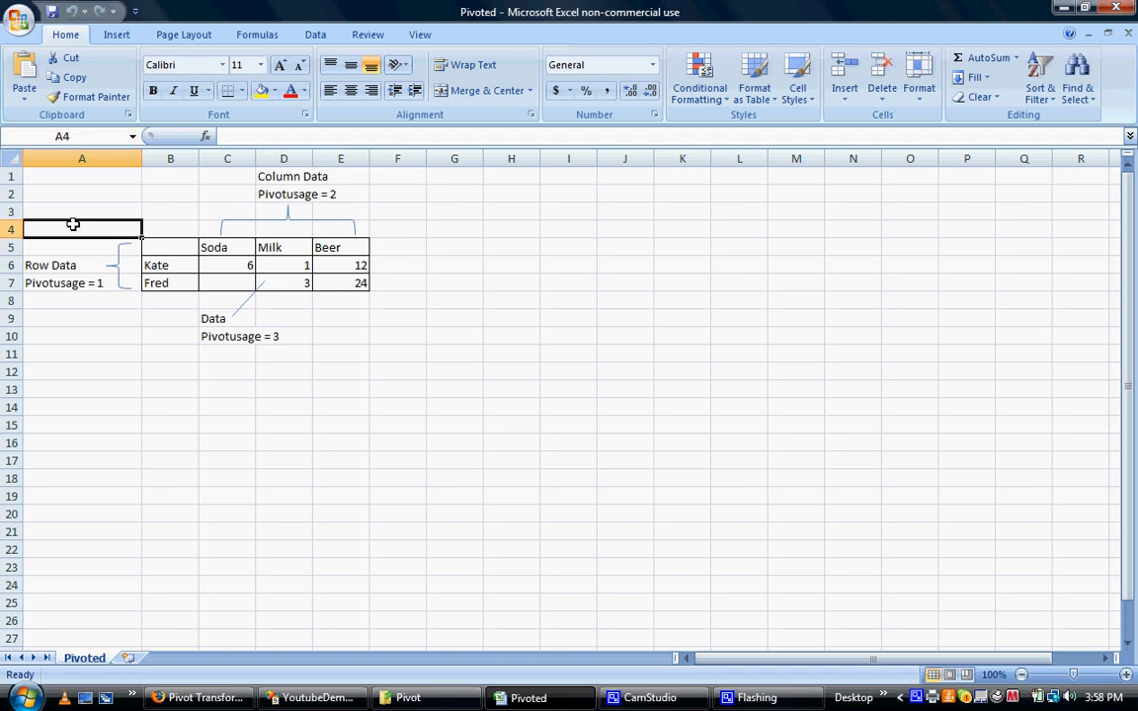
{"action": "left_click", "coordinate": [285, 193]}
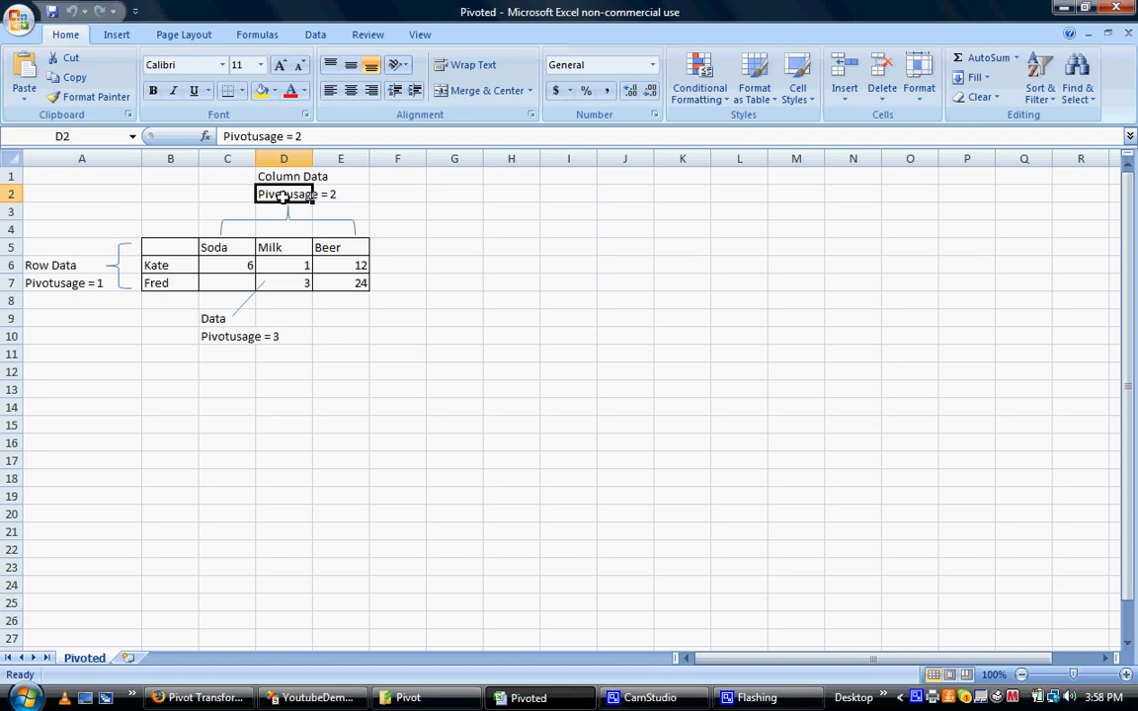
{"action": "left_click", "coordinate": [285, 175]}
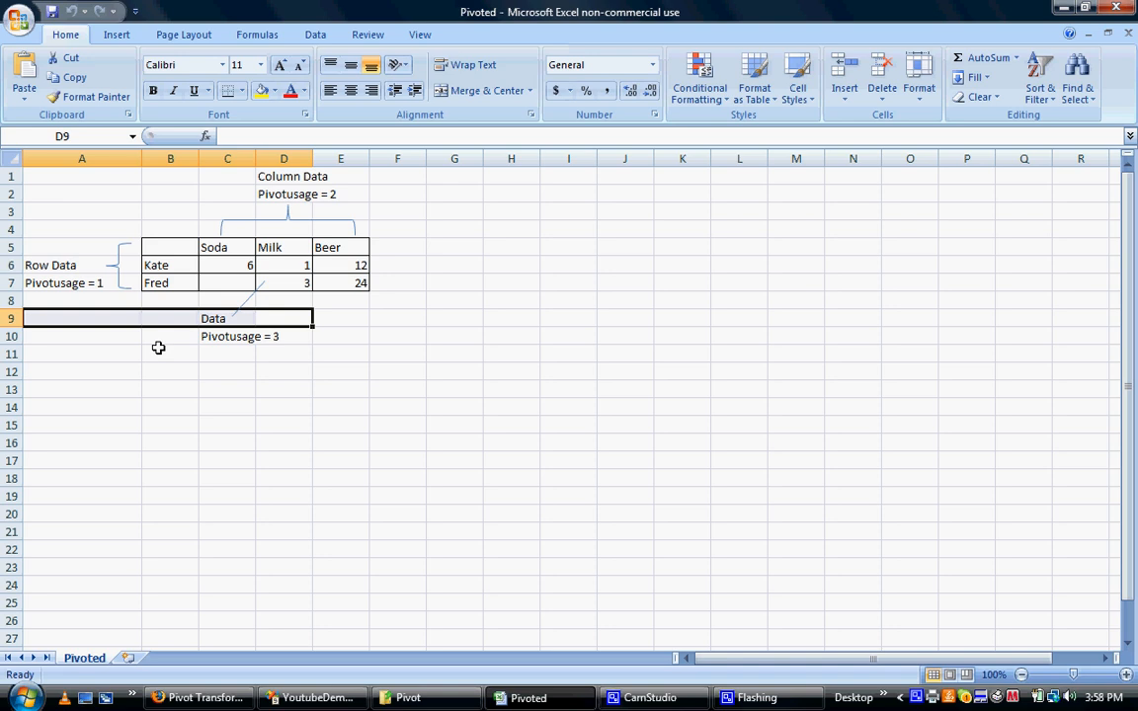
{"action": "left_click", "coordinate": [83, 336]}
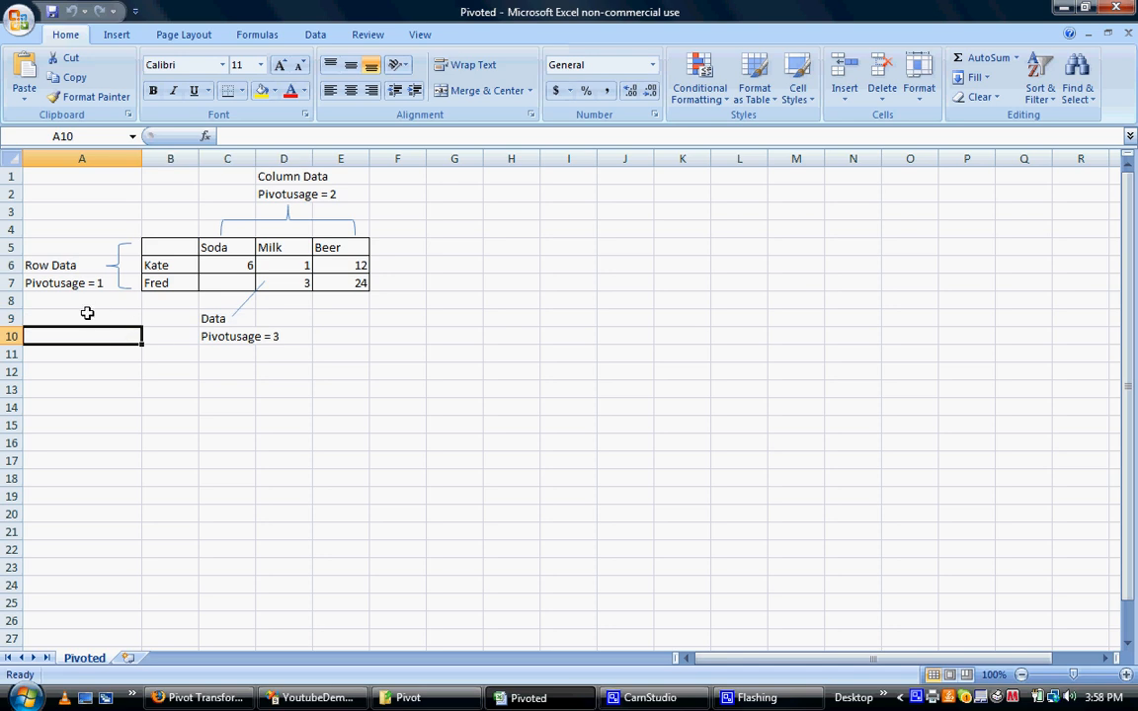
{"action": "scroll", "scroll_direction": "right", "scroll_amount": 3}
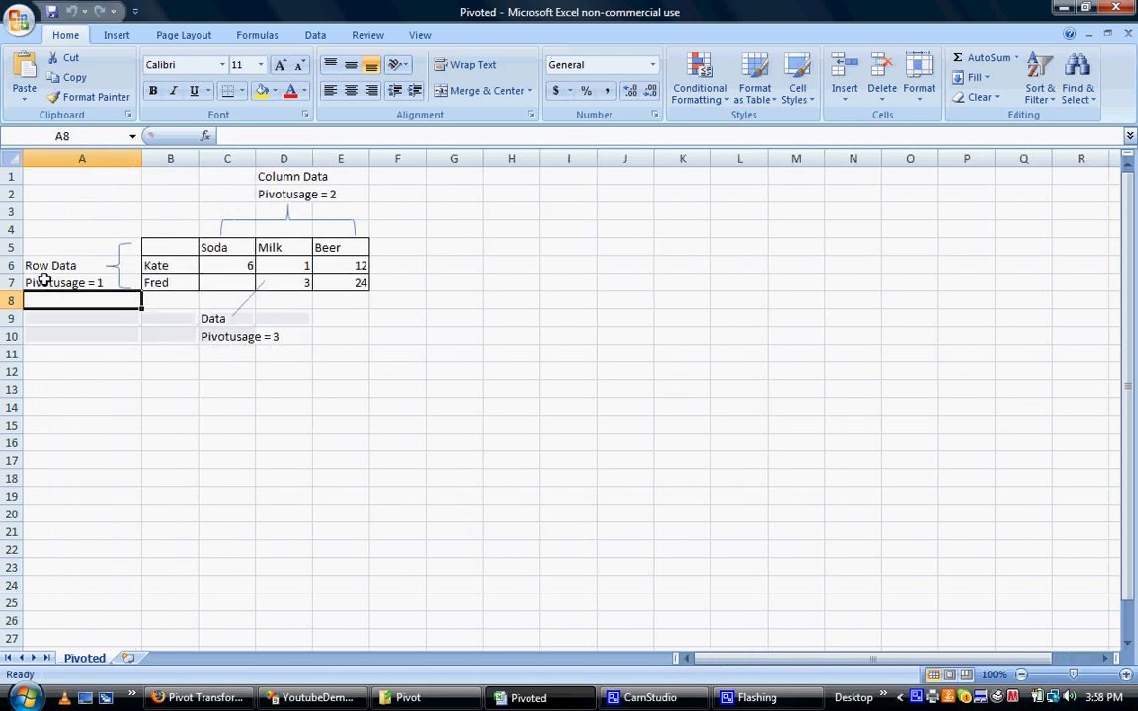
Point out the Pivotusage = 1 row and Column Data labels, then return to the MSDN page.
{"action": "left_click", "coordinate": [63, 283]}
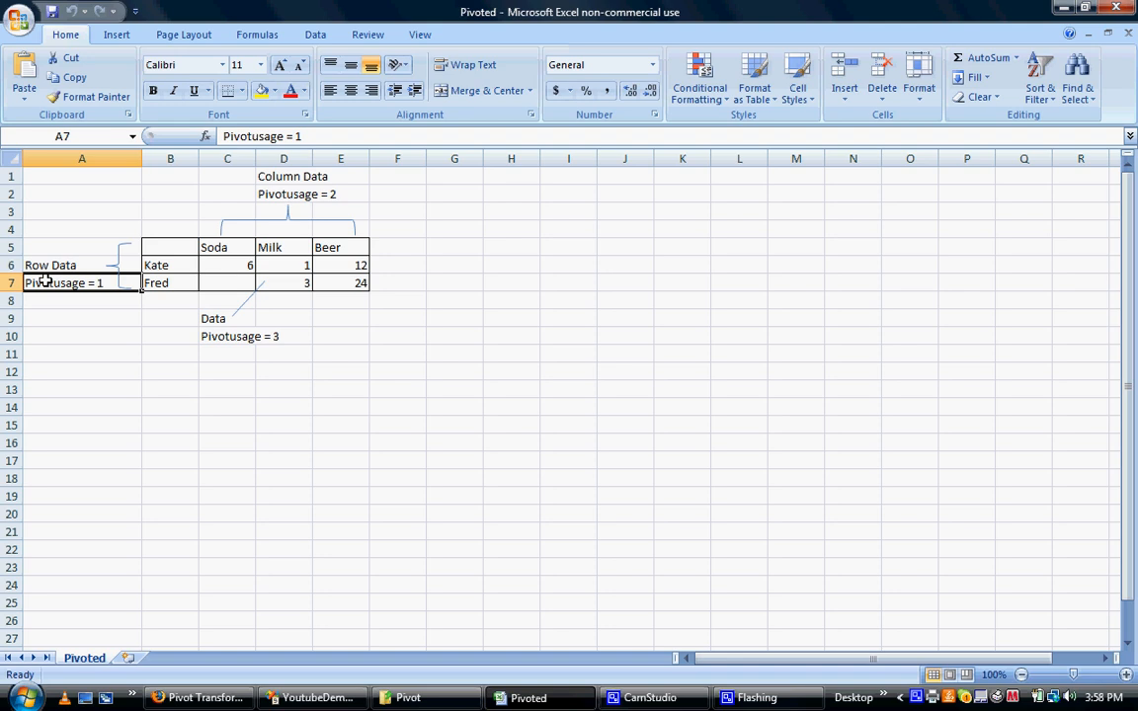
{"action": "scroll", "scroll_direction": "right", "scroll_amount": 3}
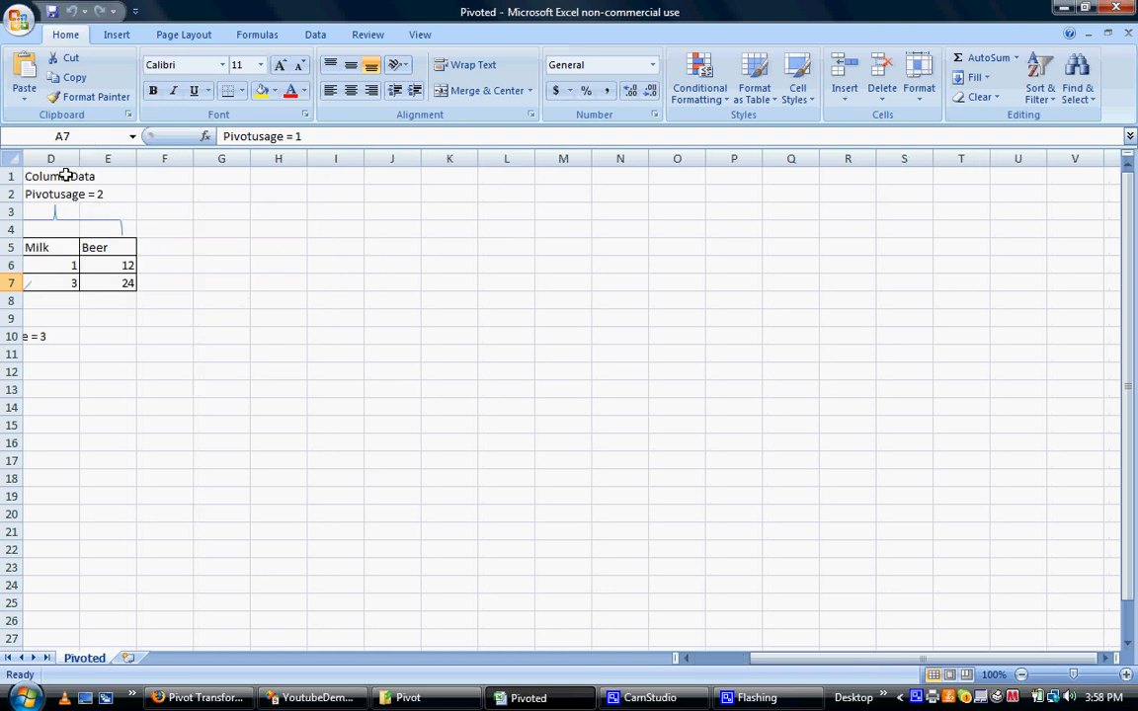
{"action": "left_click", "coordinate": [51, 176]}
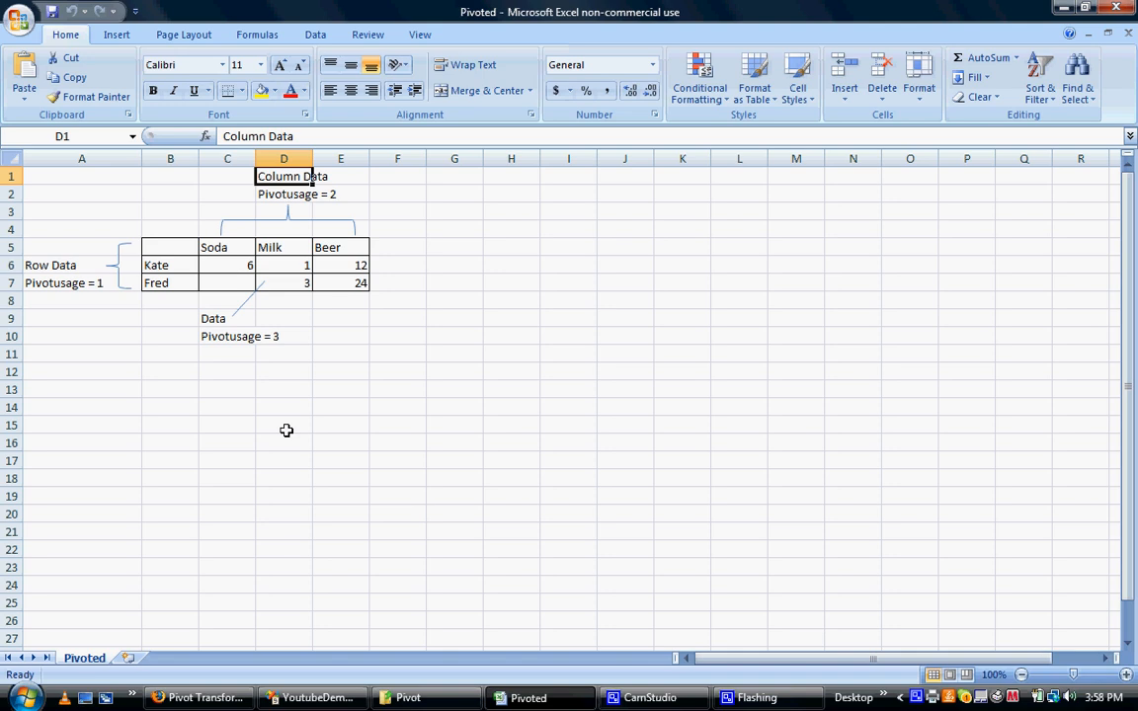
{"action": "mouse_move", "coordinate": [162, 312]}
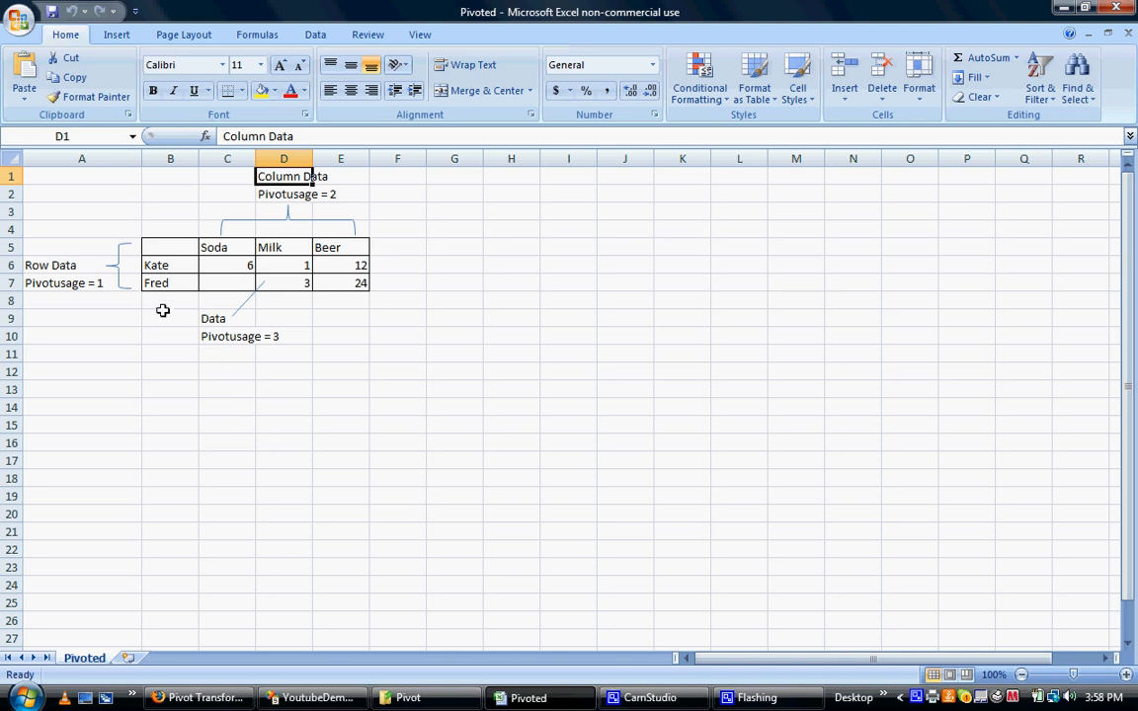
{"action": "left_click", "coordinate": [170, 316]}
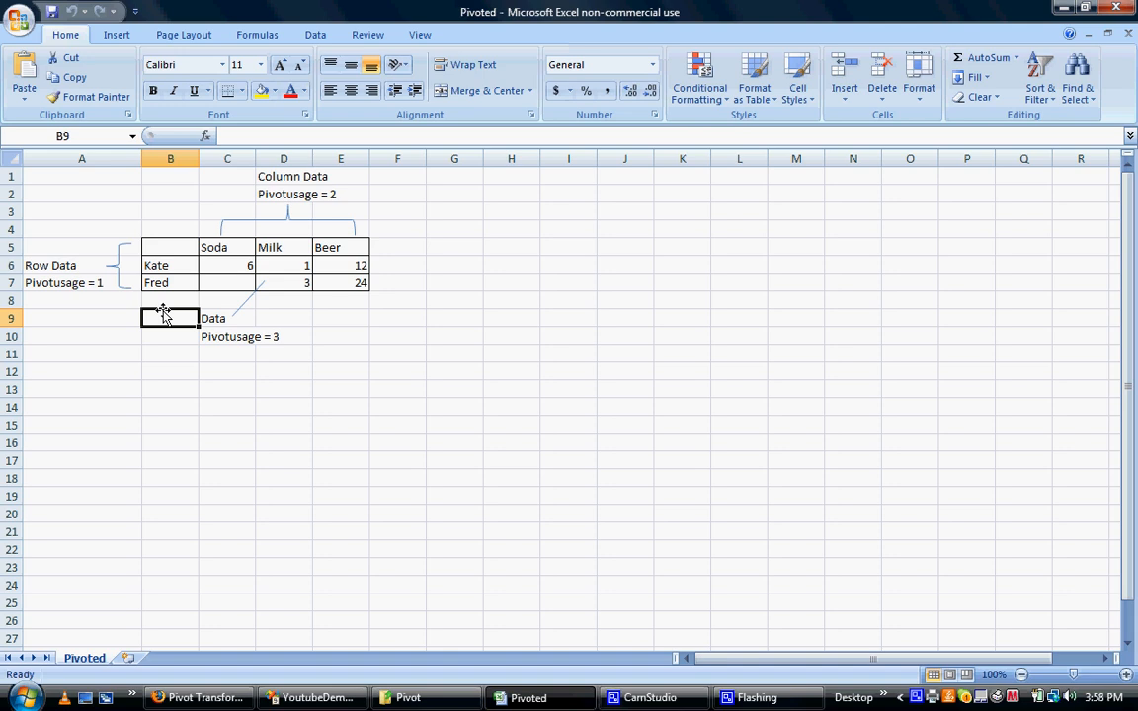
{"action": "left_click", "coordinate": [198, 699]}
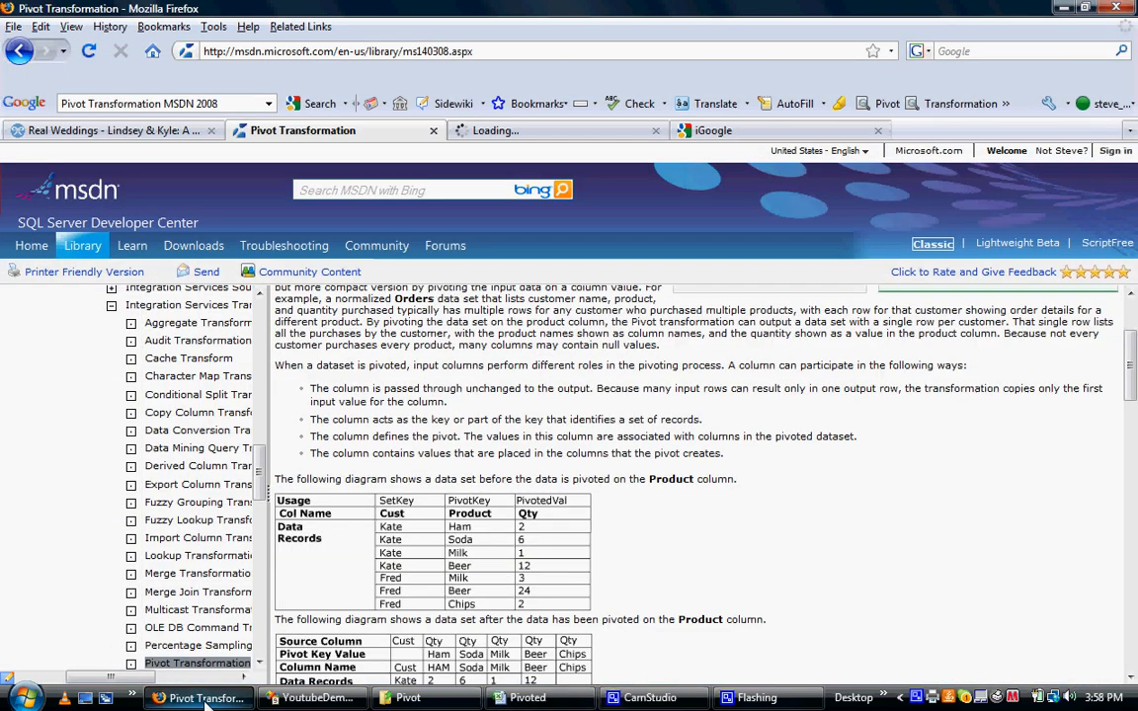
Switch from the MSDN page to the SSIS project in Visual Studio.
{"action": "left_click", "coordinate": [648, 697]}
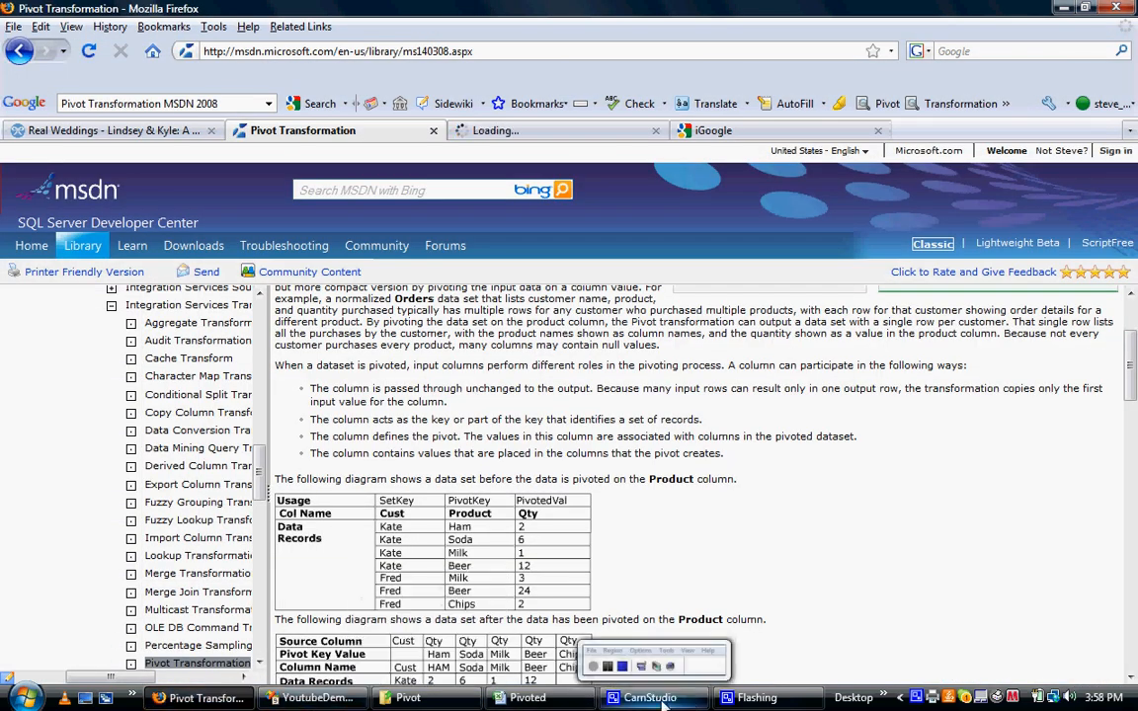
{"action": "left_click", "coordinate": [650, 697]}
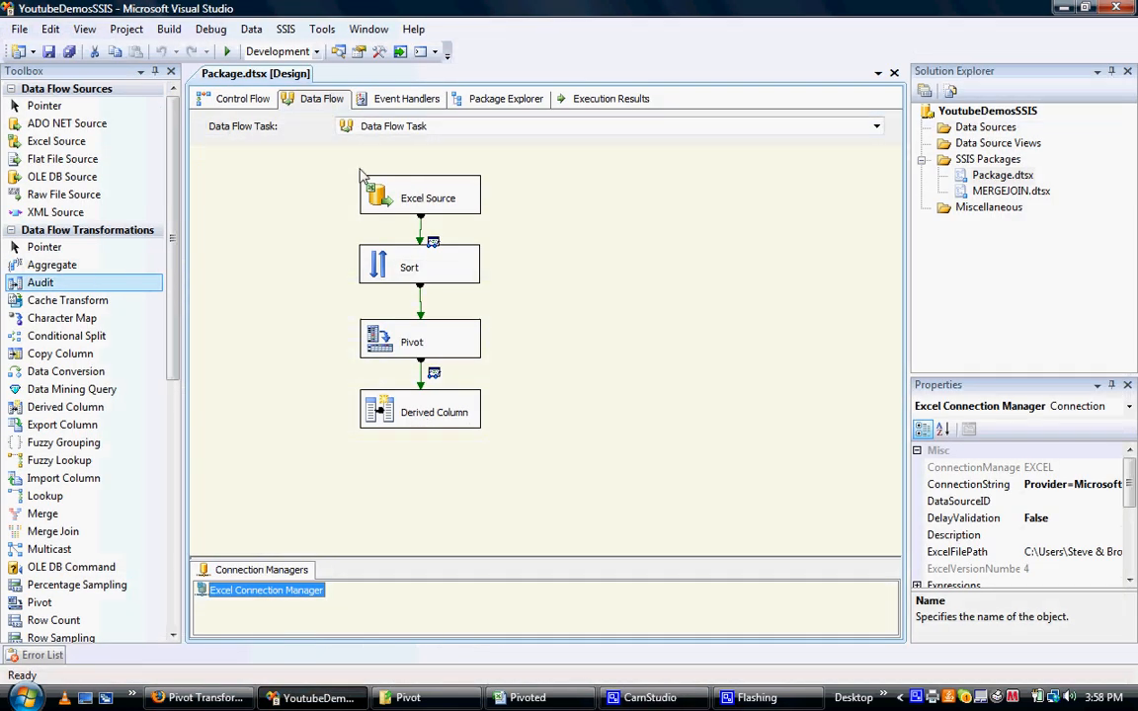
Create a new SSIS package Package1.dtsx under SSIS Packages and open it for design.
{"action": "right_click", "coordinate": [988, 158]}
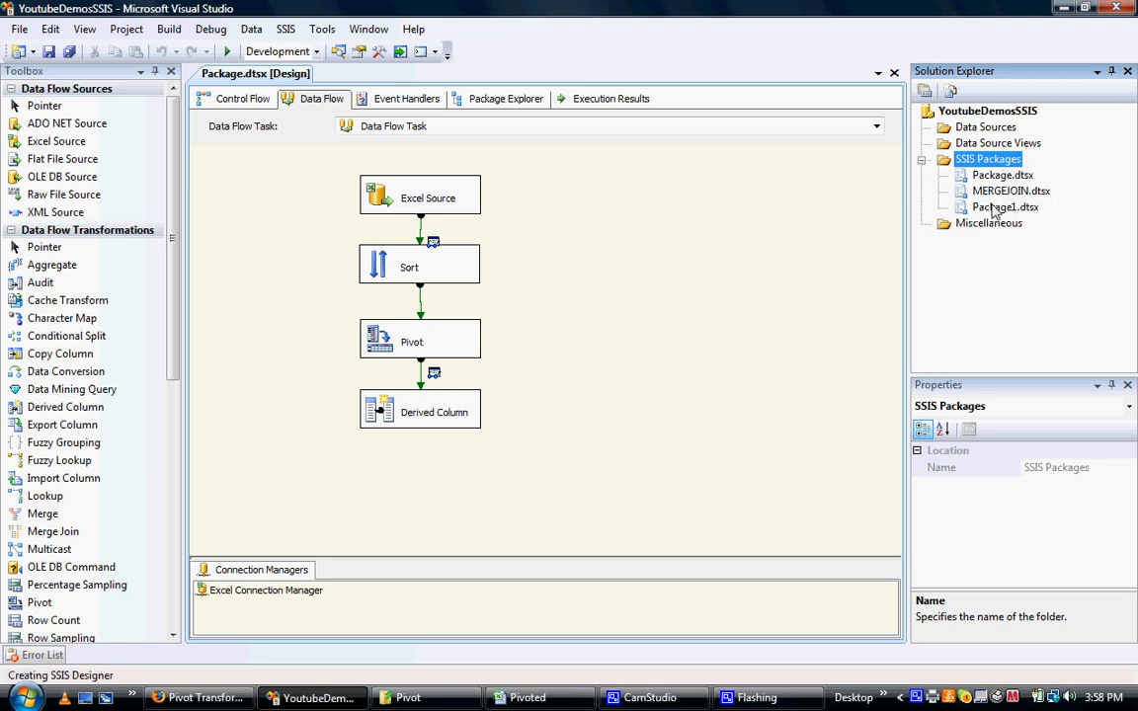
{"action": "double_click", "coordinate": [1004, 207]}
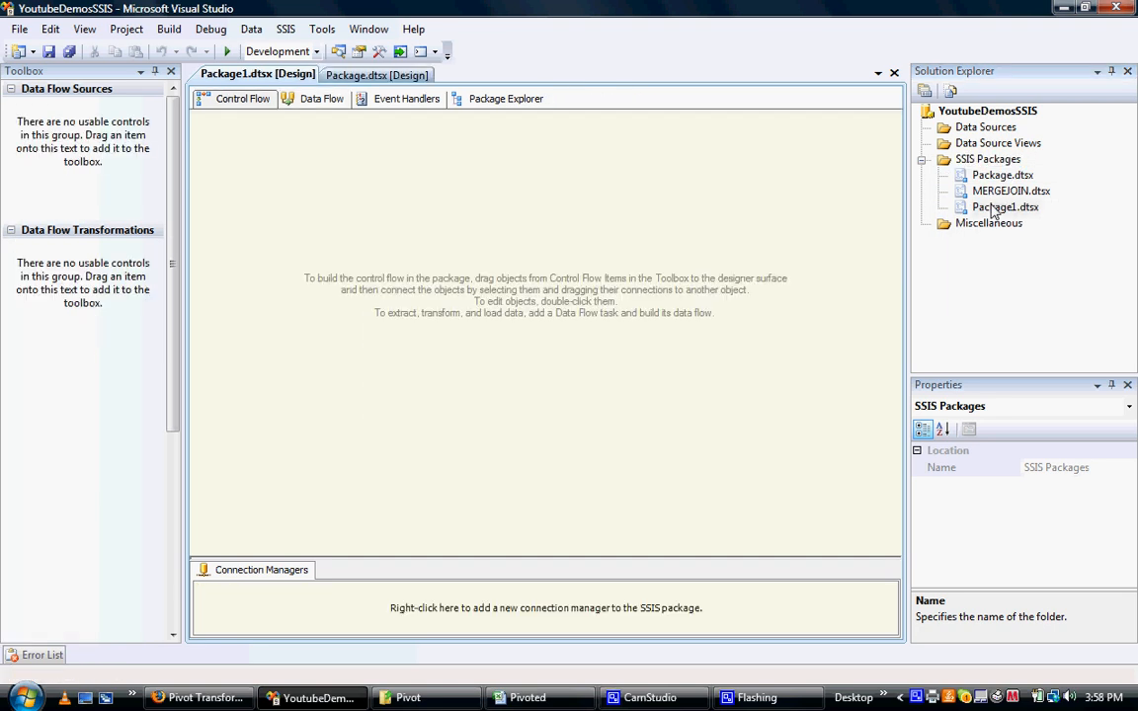
{"action": "right_click", "coordinate": [1004, 207]}
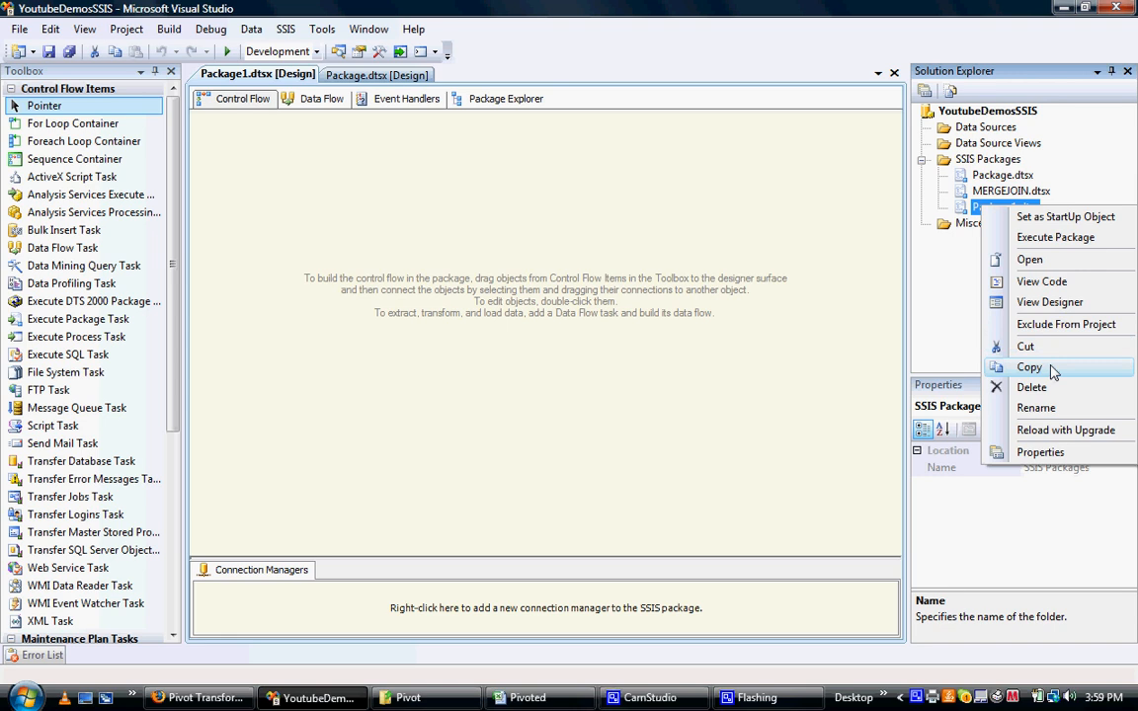